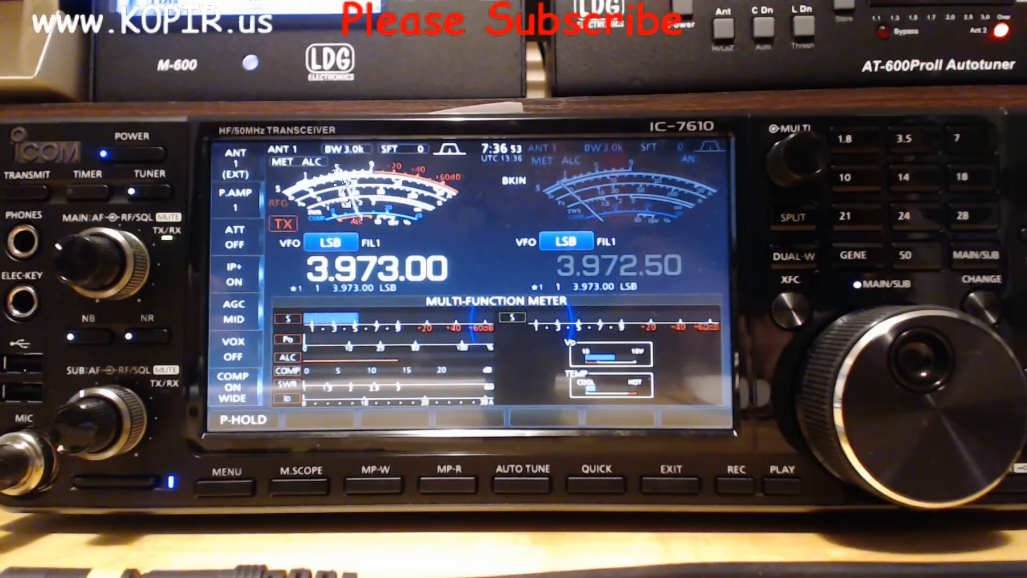
Open the IC-7610's MENU screen with the MENU key below the touchscreen.
click(226, 469)
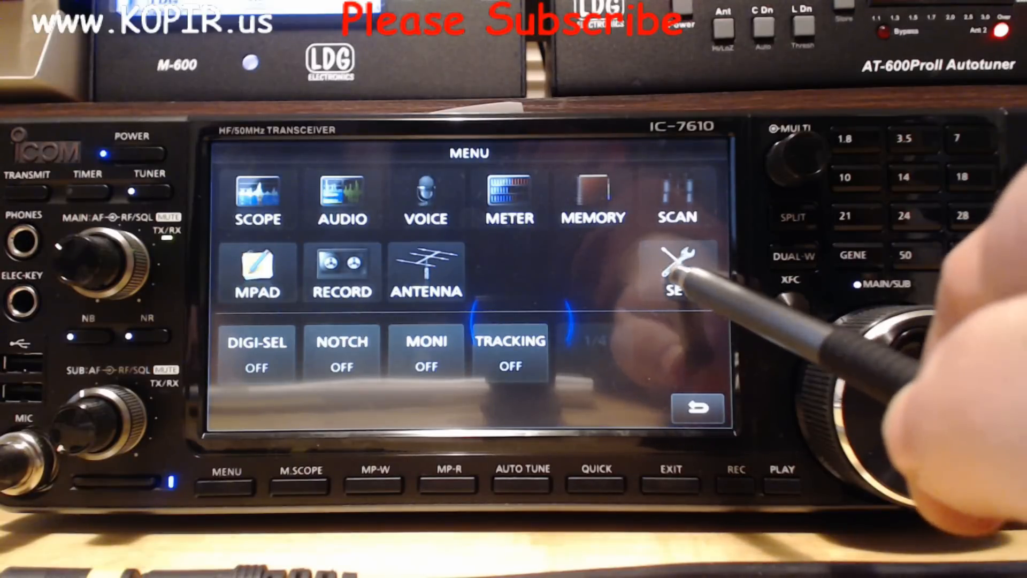
Save the radio's settings to the SD card as 'default' and check the Load Setting list.
click(679, 268)
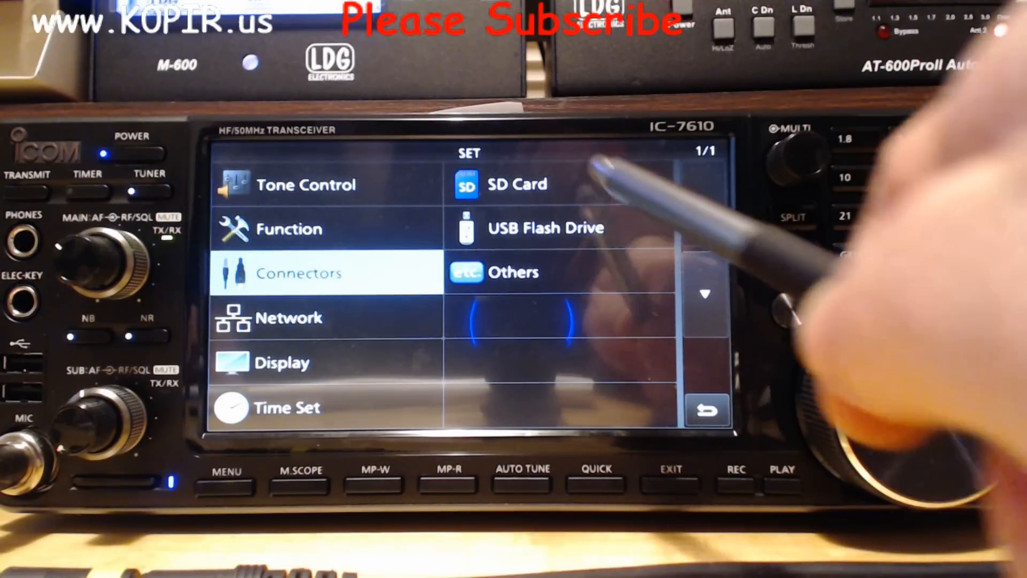
click(517, 184)
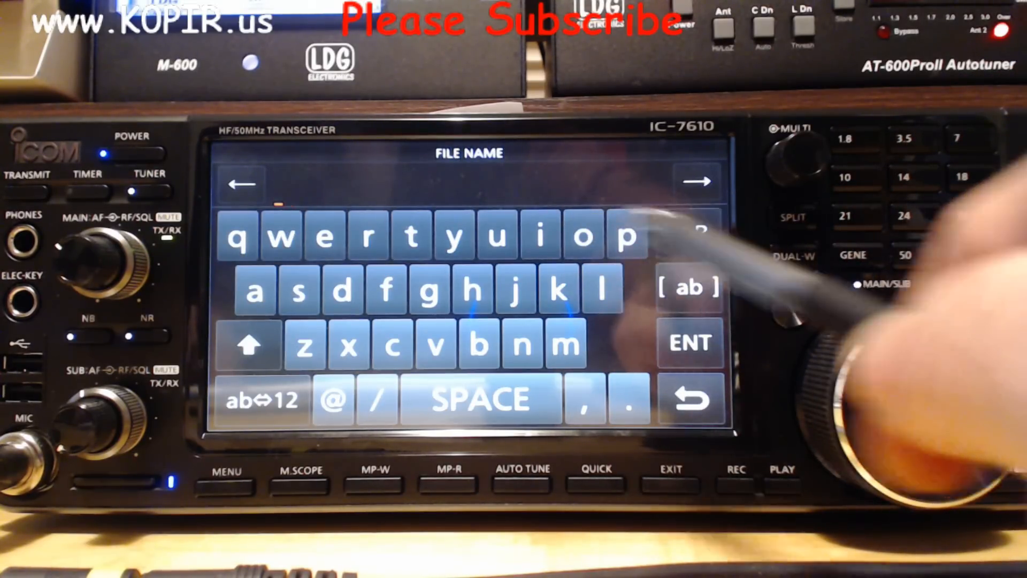
click(320, 234)
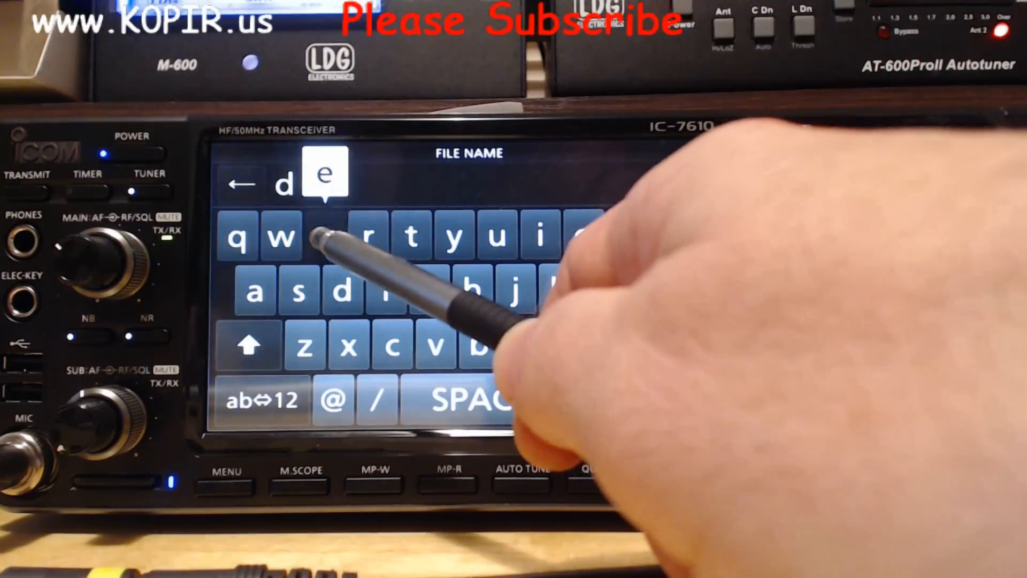
click(384, 289)
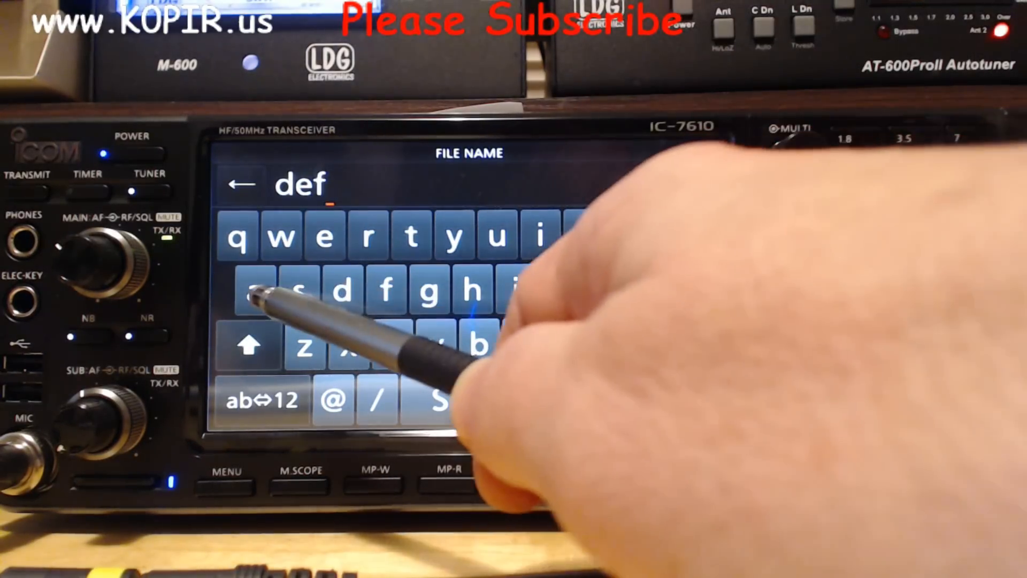
click(496, 234)
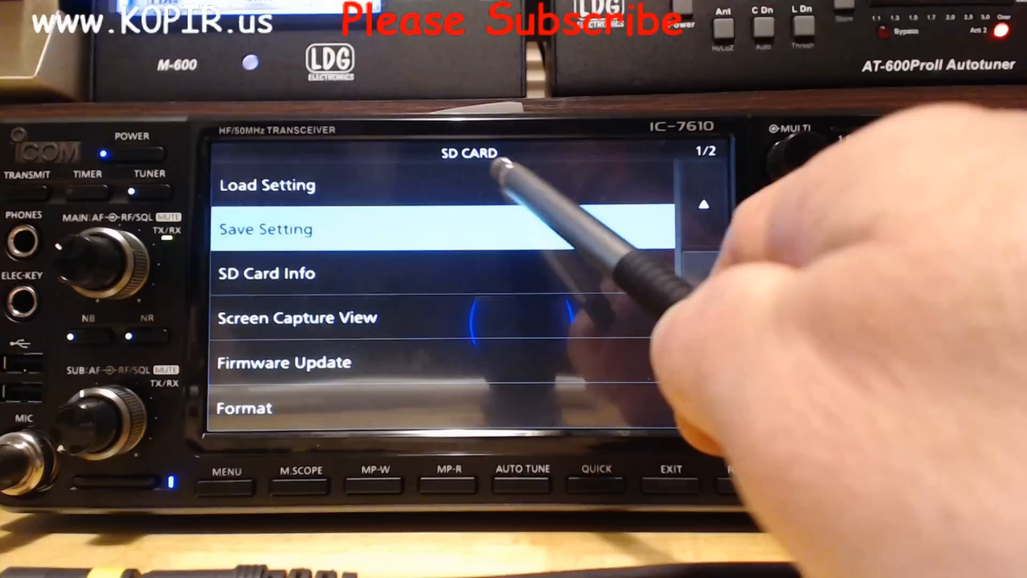
click(266, 184)
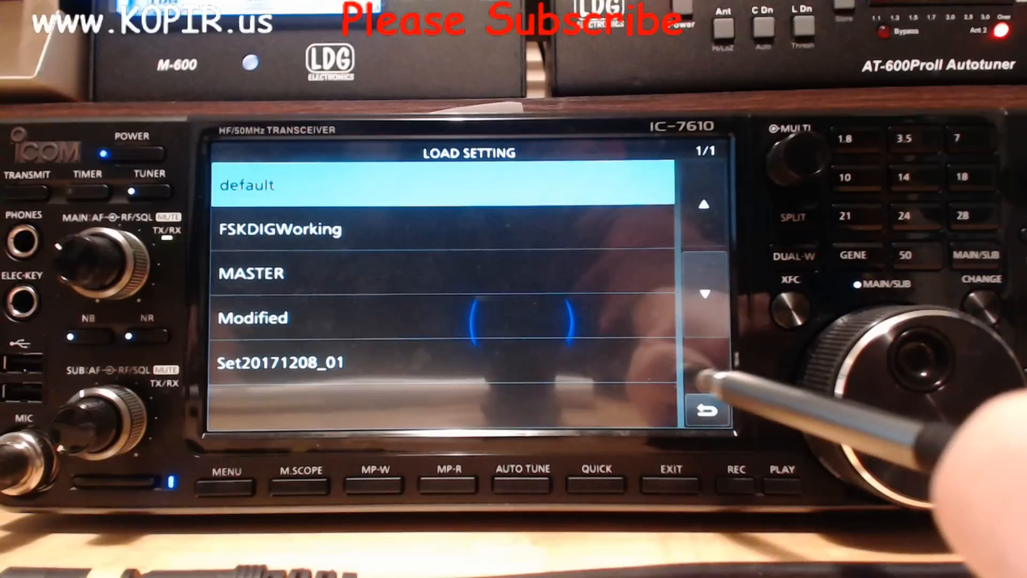
click(706, 411)
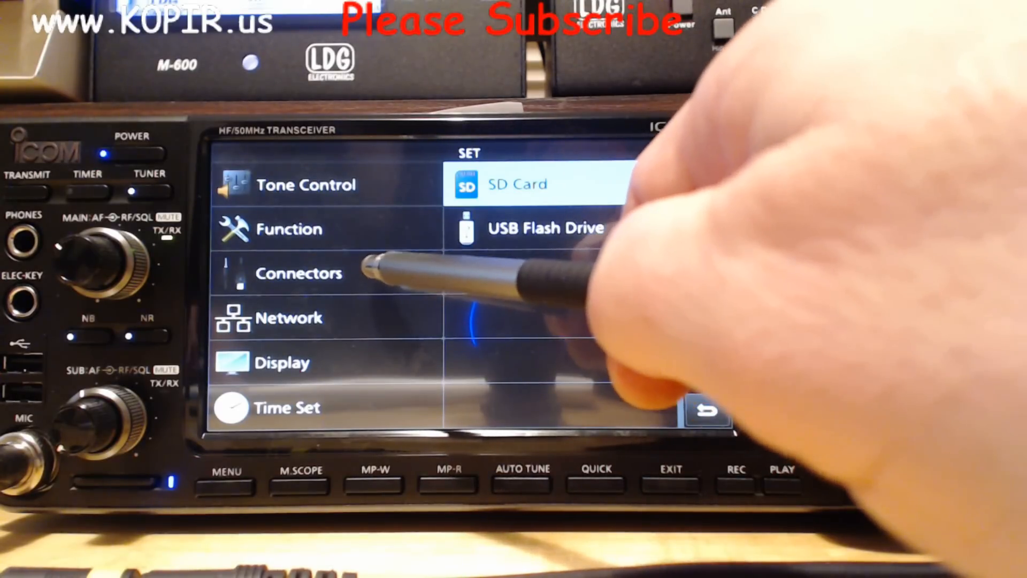
Review the USB AF/IF Output and MOD Input levels (USB MOD 20%) under Connectors.
click(300, 273)
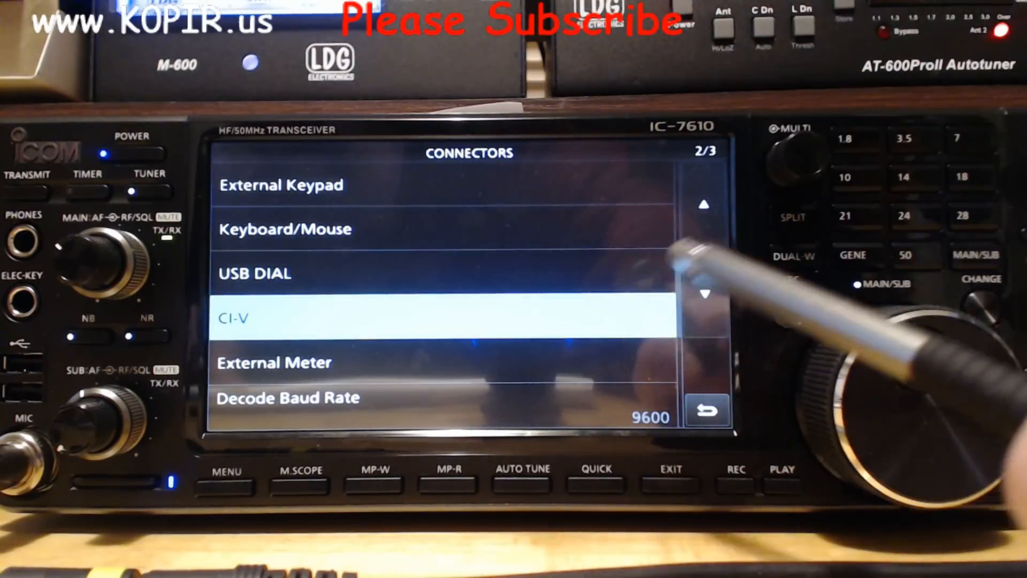
click(705, 204)
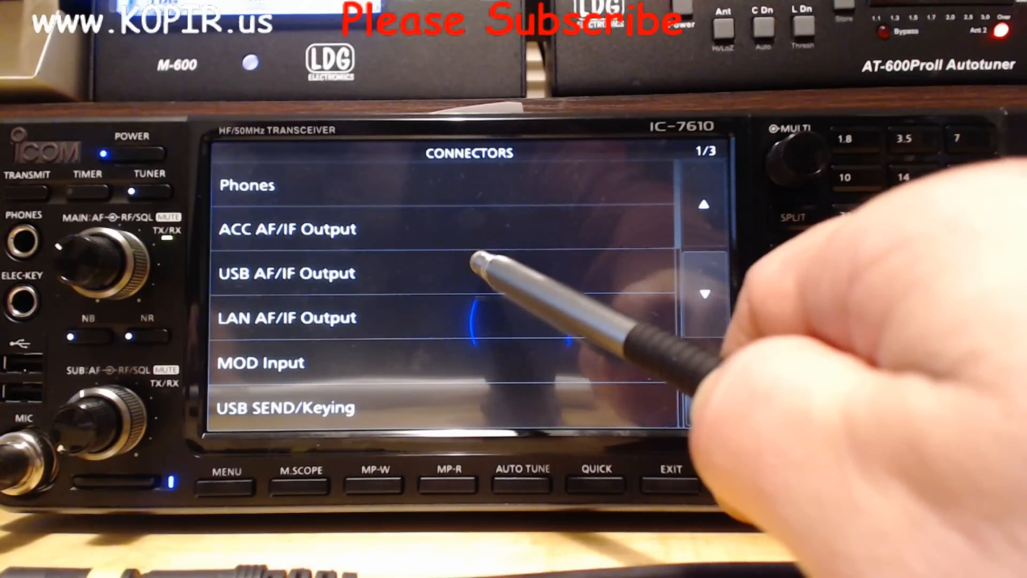
click(286, 273)
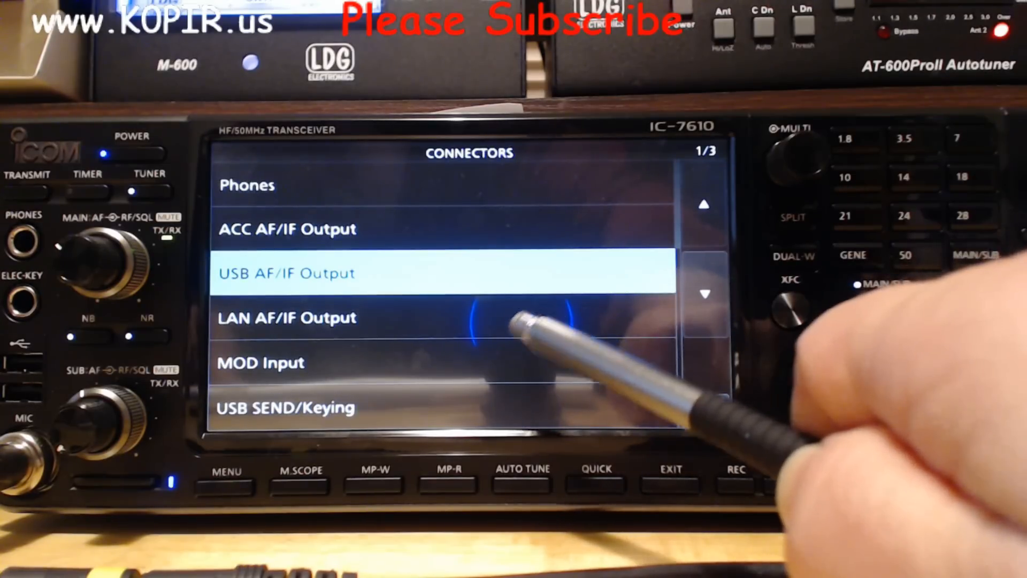
click(285, 362)
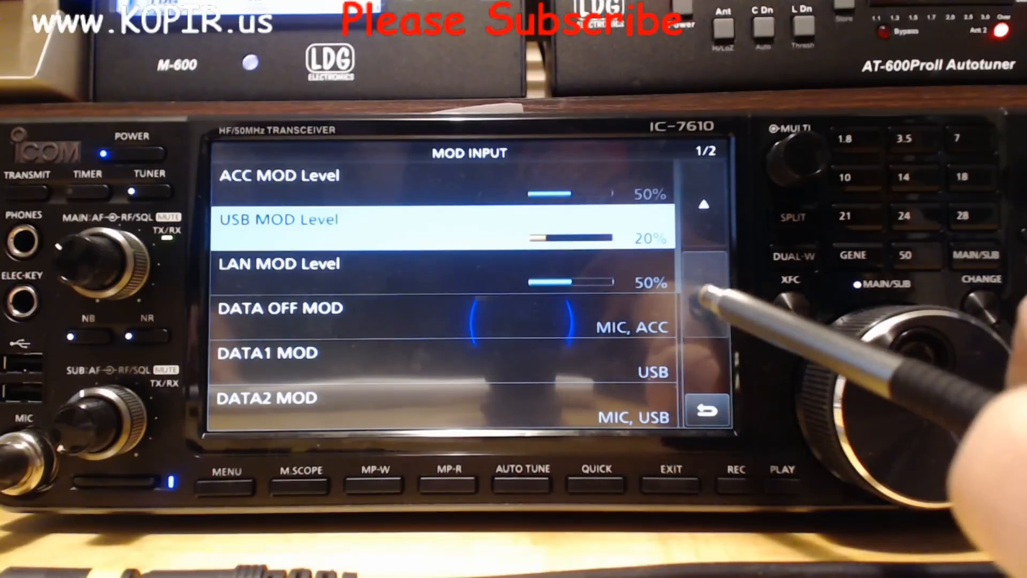
Return to the Connectors list and review the USB SEND/Keying settings.
click(704, 203)
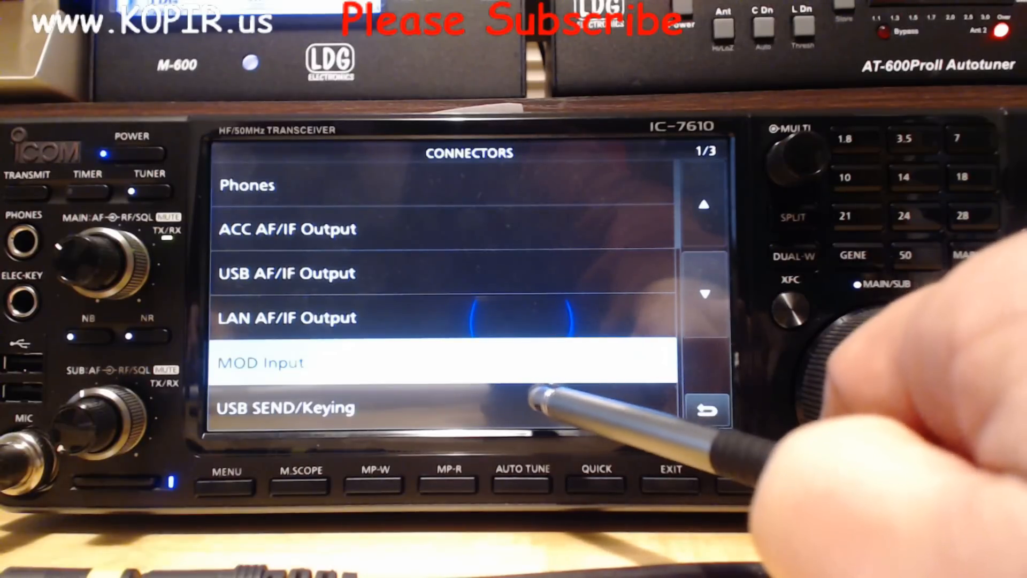
click(284, 406)
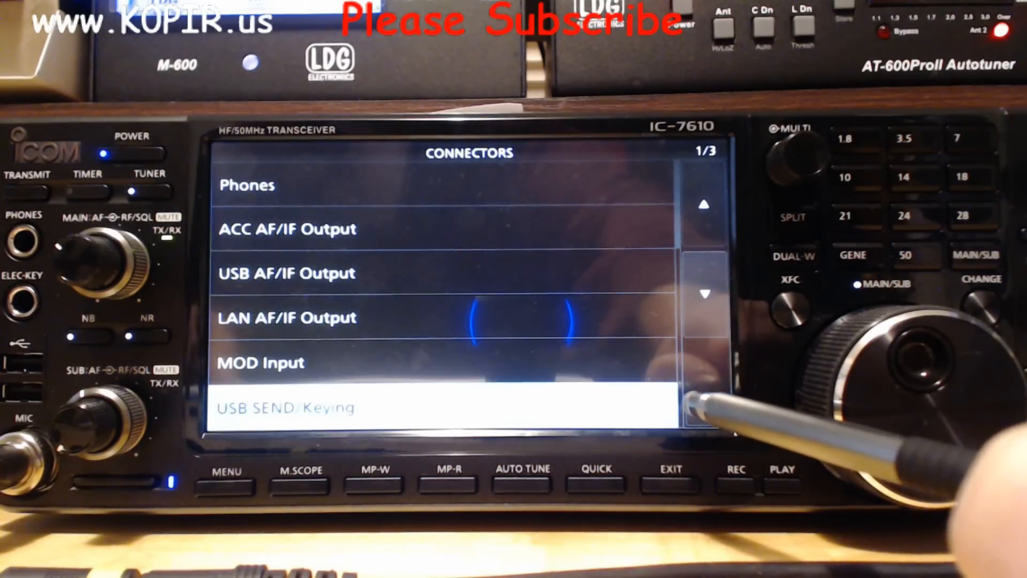
click(704, 293)
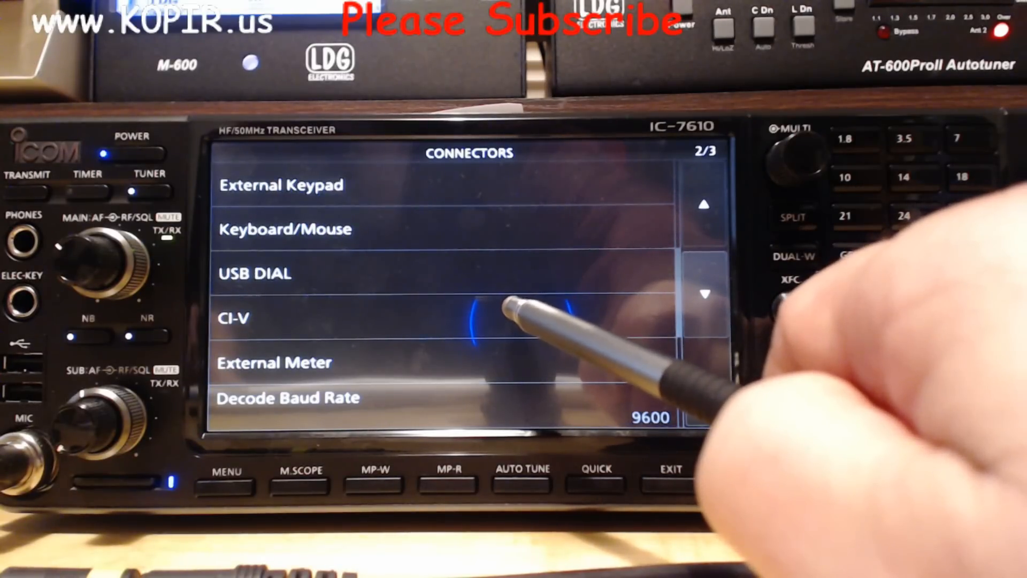
Inspect the CI-V settings on Connectors page 2/3, then page onward.
click(232, 319)
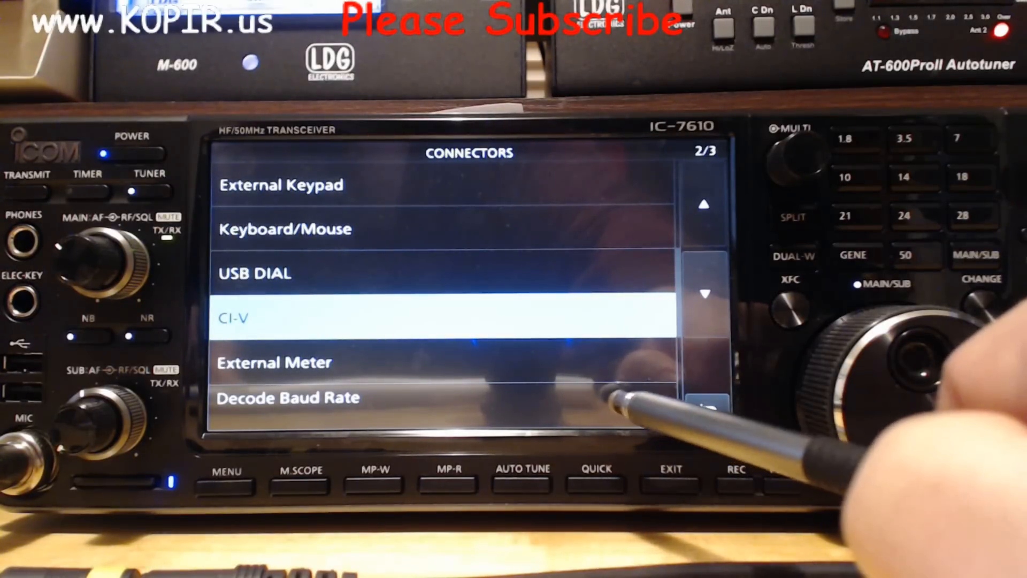
click(703, 294)
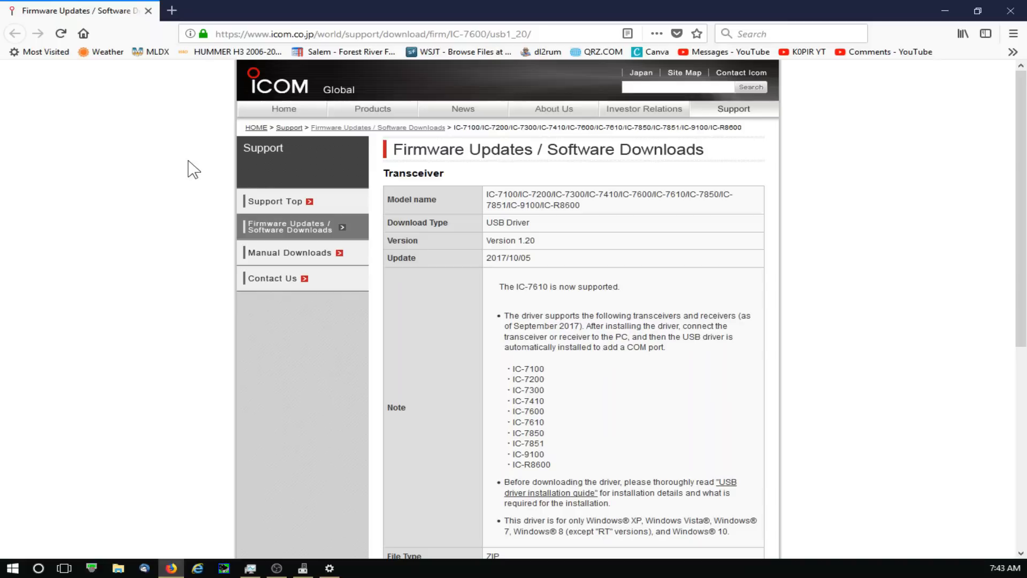
Agree to the terms at the bottom of the Icom USB Driver 1.20 page to download the 3.50MB ZIP.
scroll(down, 3)
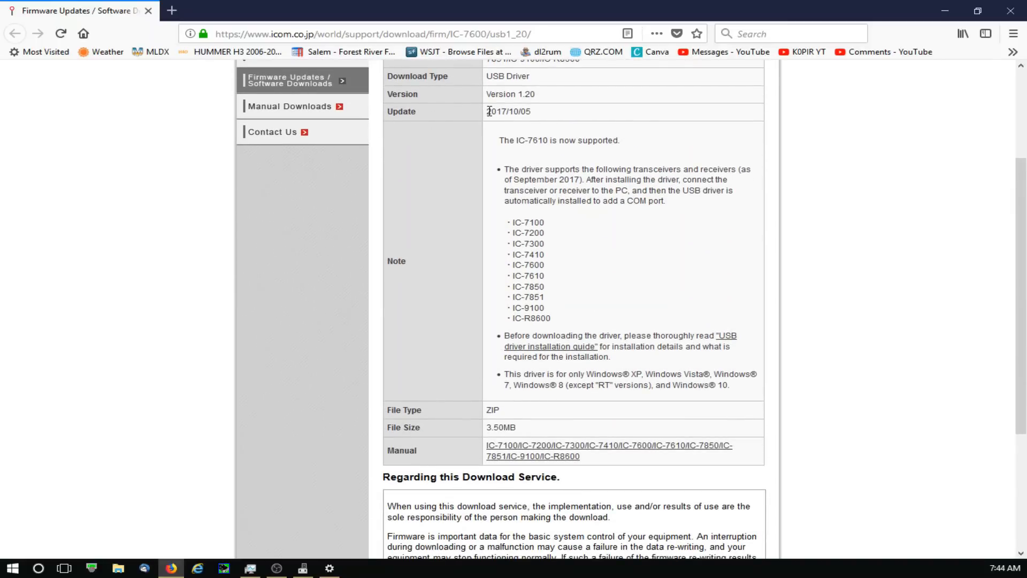
scroll(down, 3)
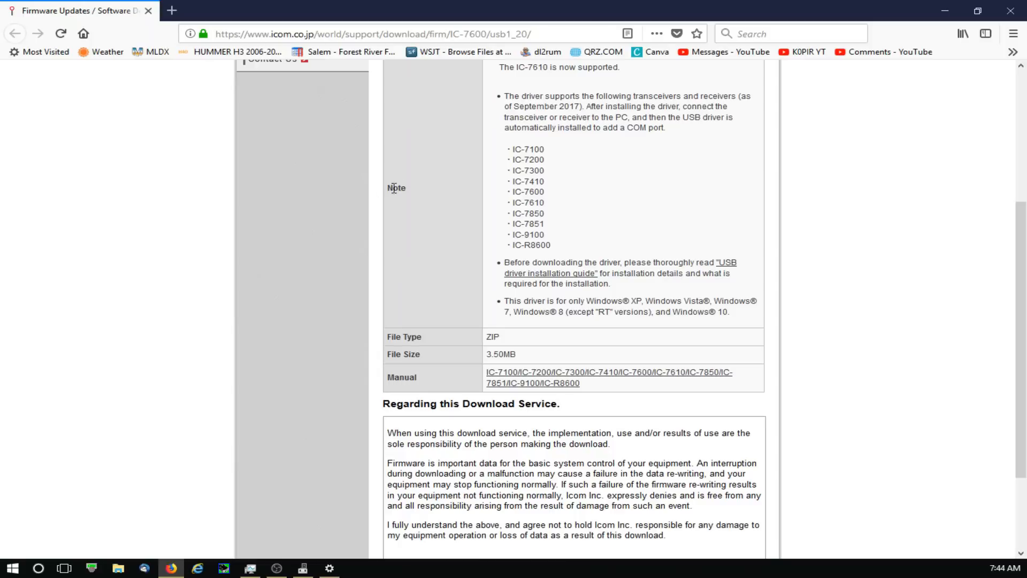
mouse_move(369, 240)
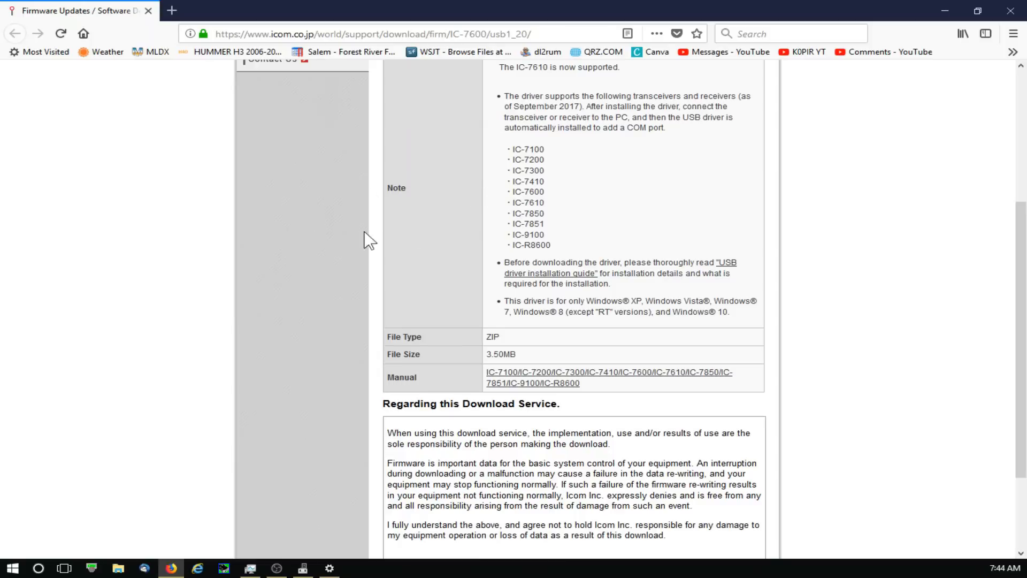
scroll(down, 3)
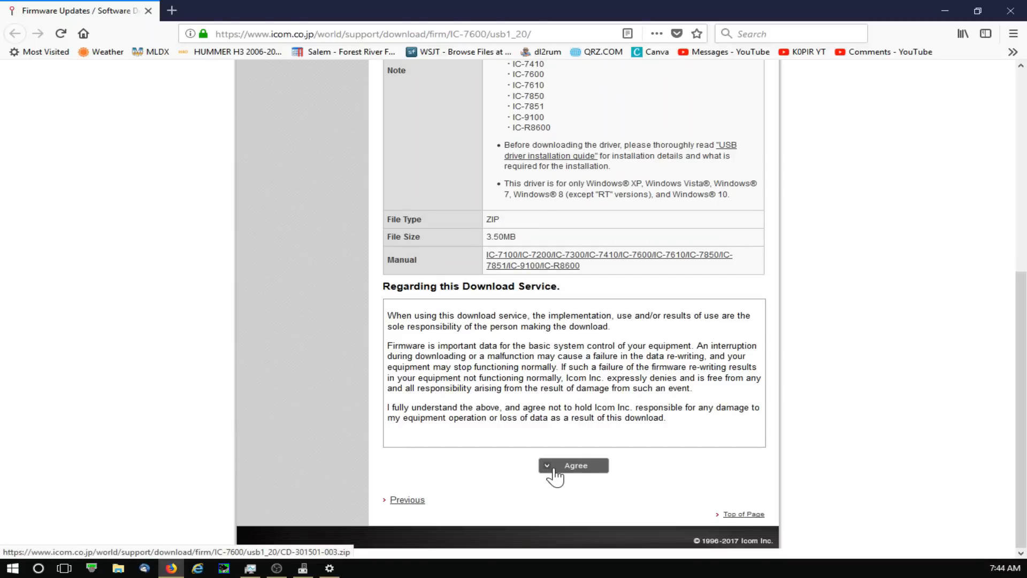
click(548, 465)
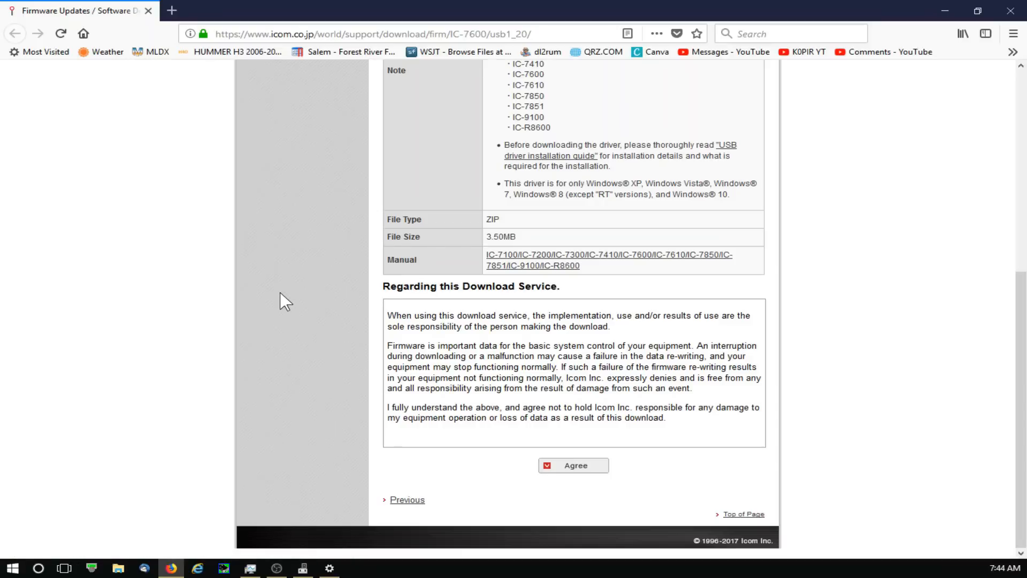
mouse_move(945, 12)
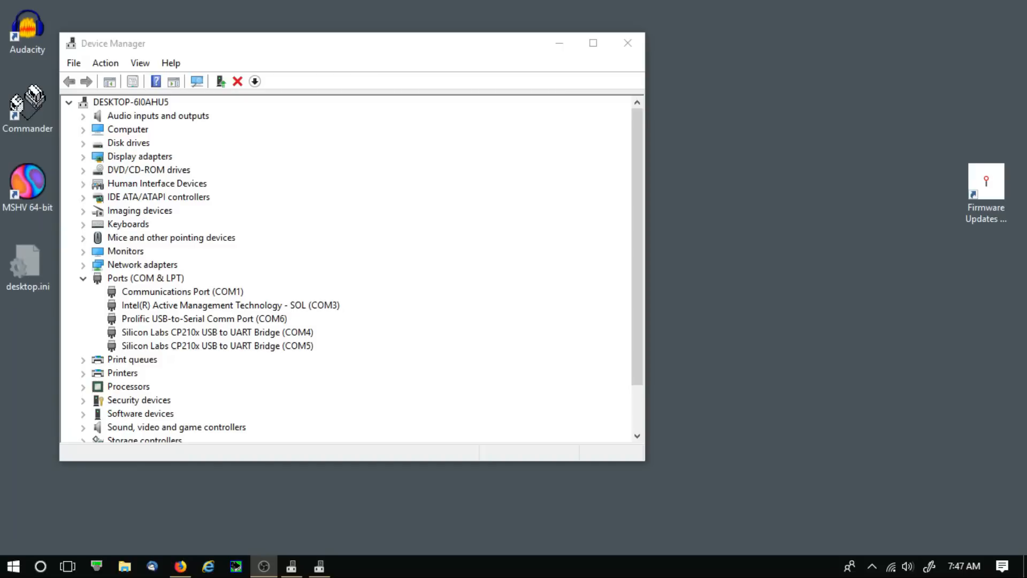
mouse_move(303, 348)
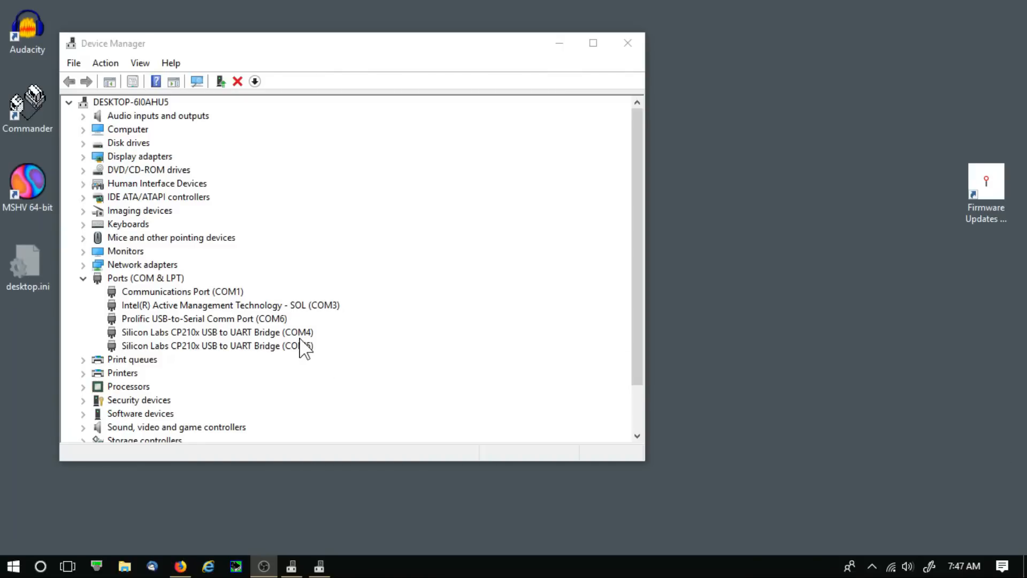
double_click(217, 332)
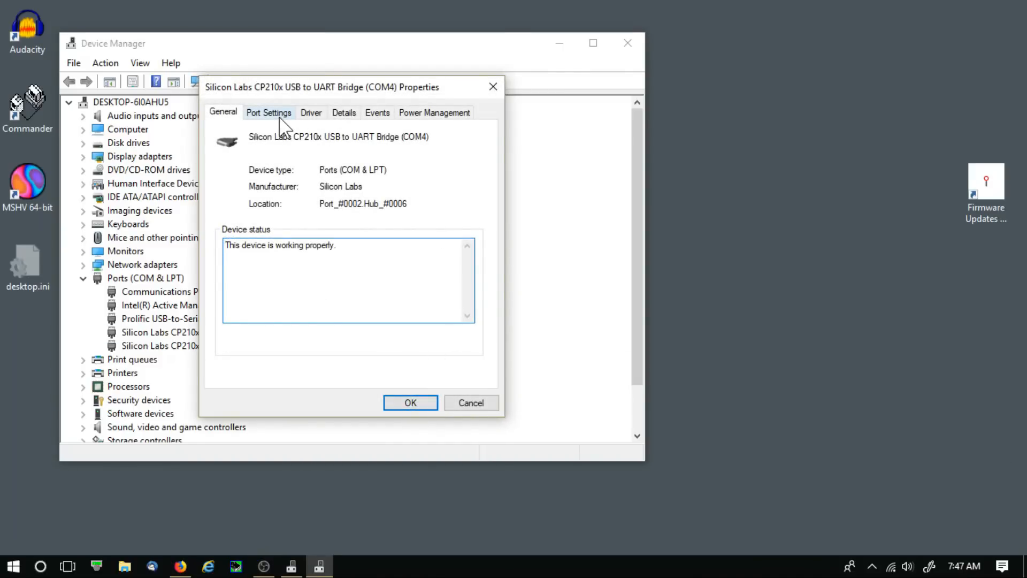
click(269, 111)
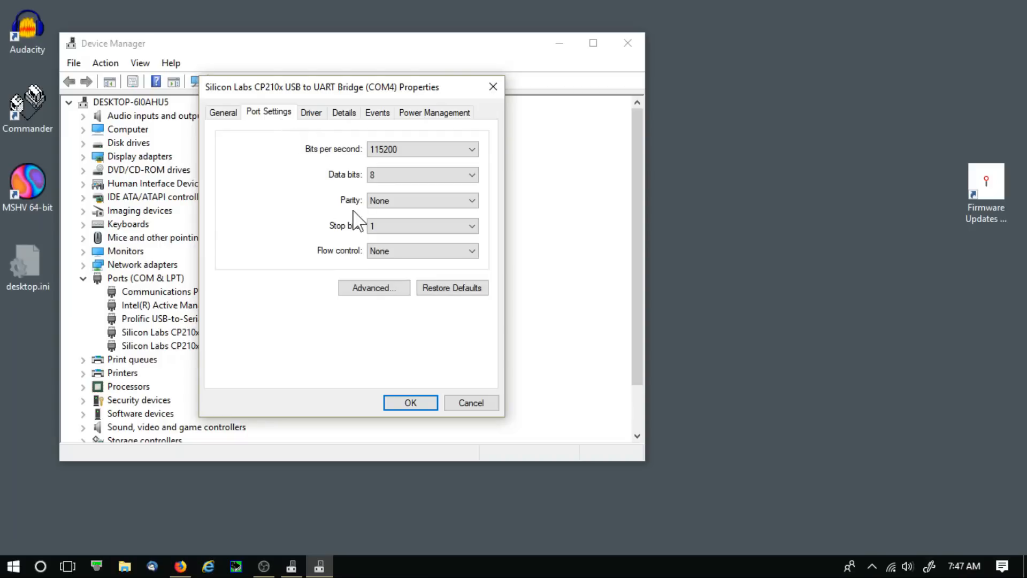
click(373, 288)
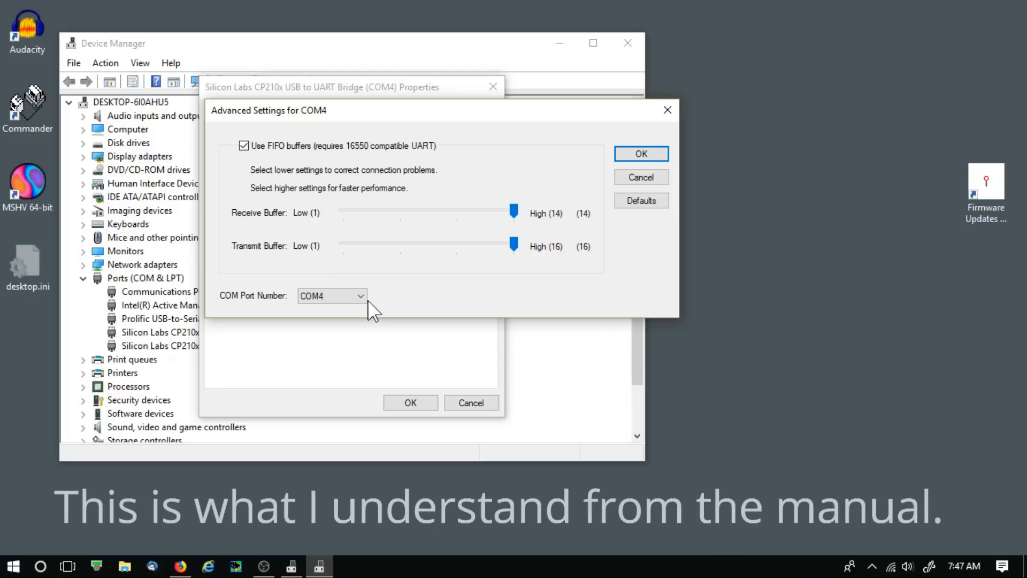
click(639, 154)
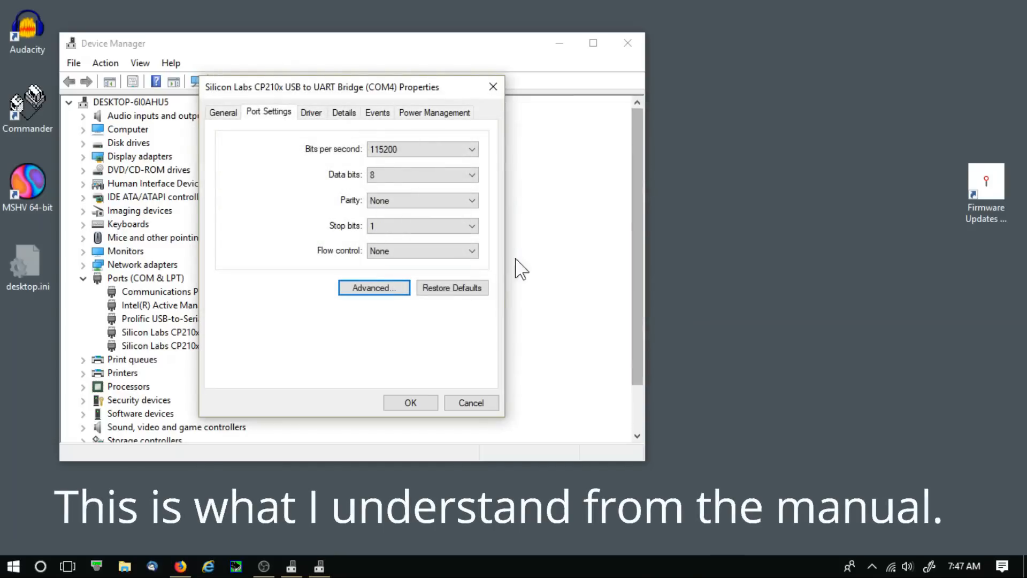
click(410, 402)
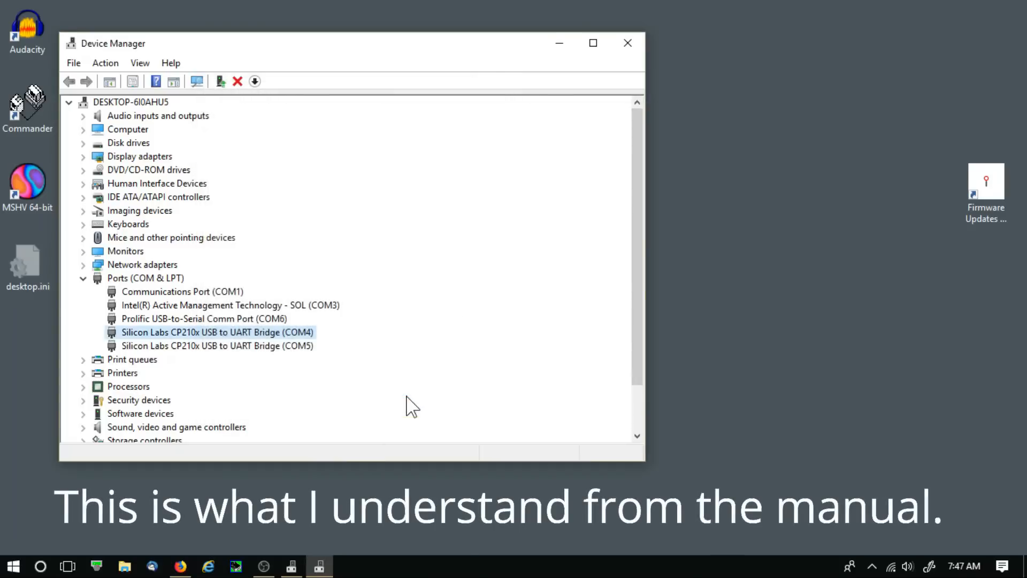
click(417, 406)
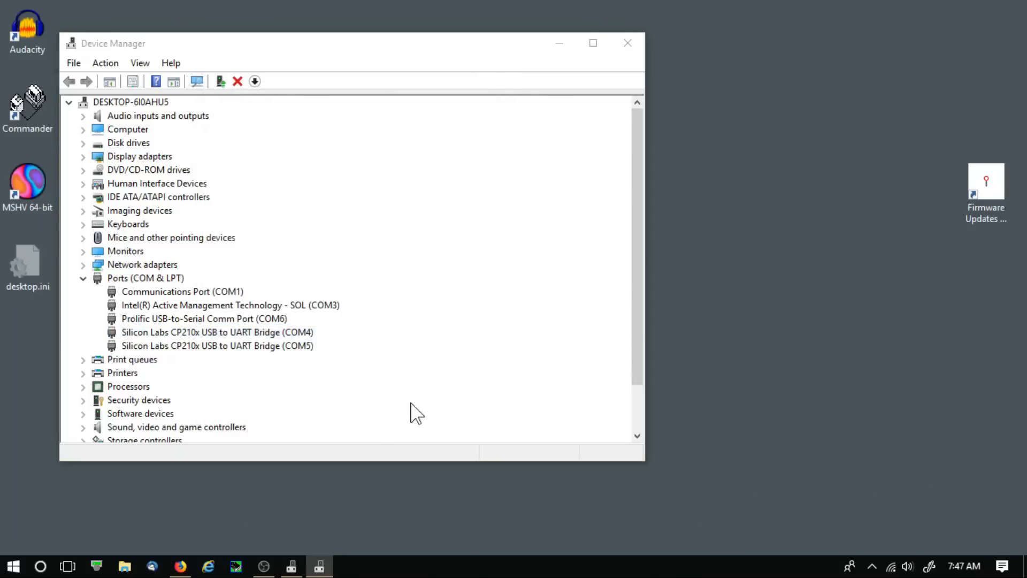
double_click(218, 332)
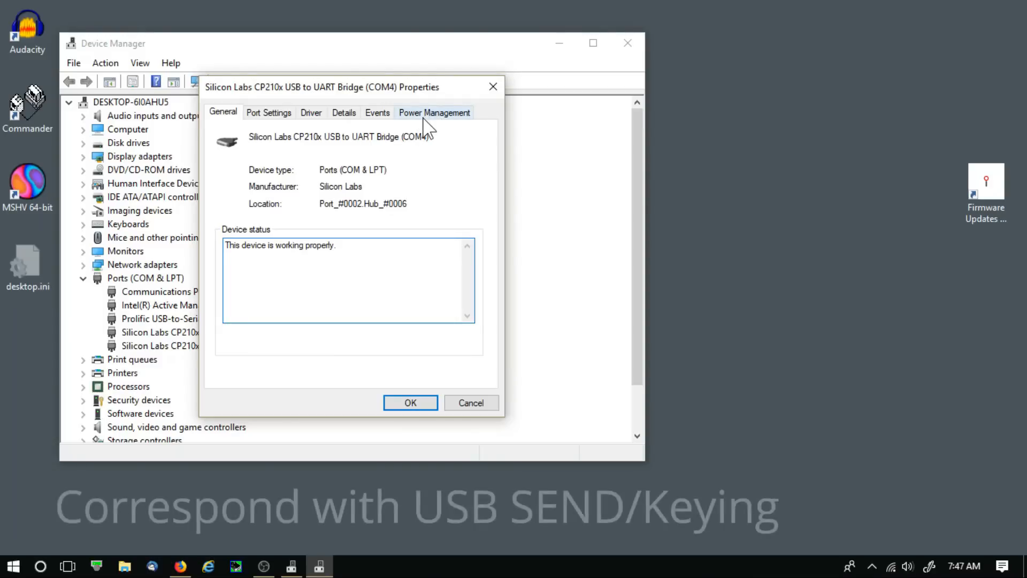
click(434, 112)
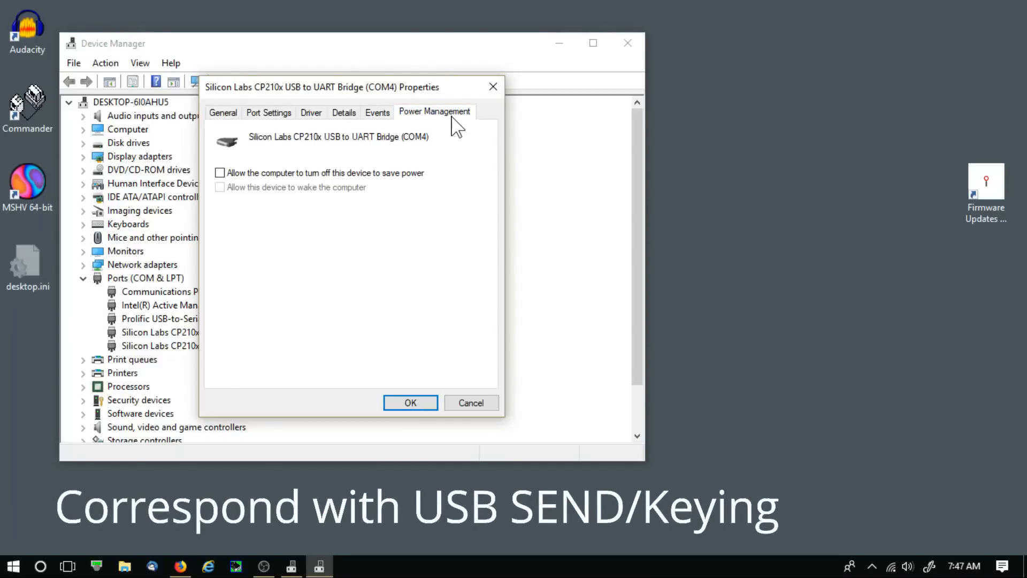
mouse_move(337, 196)
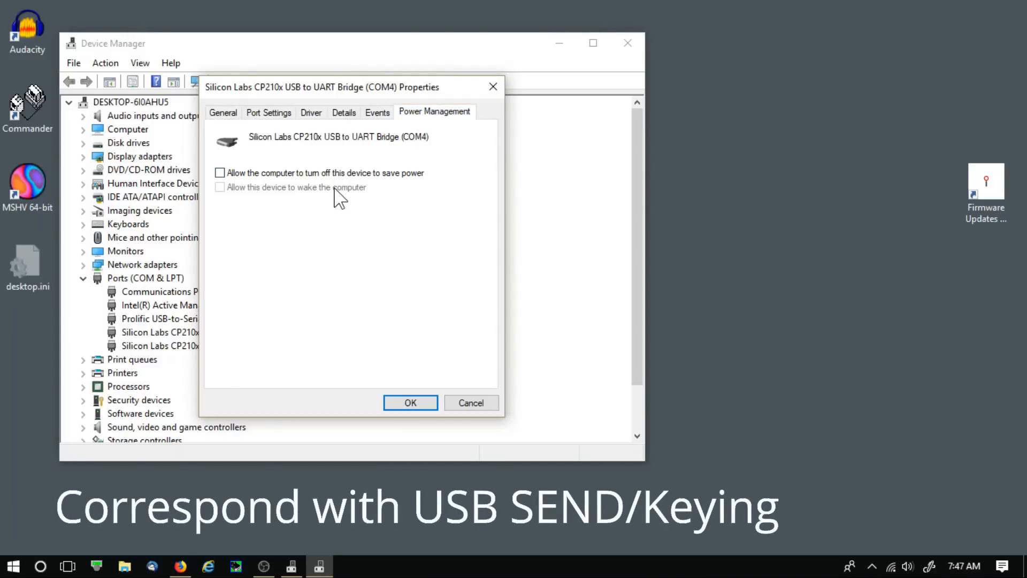
click(410, 403)
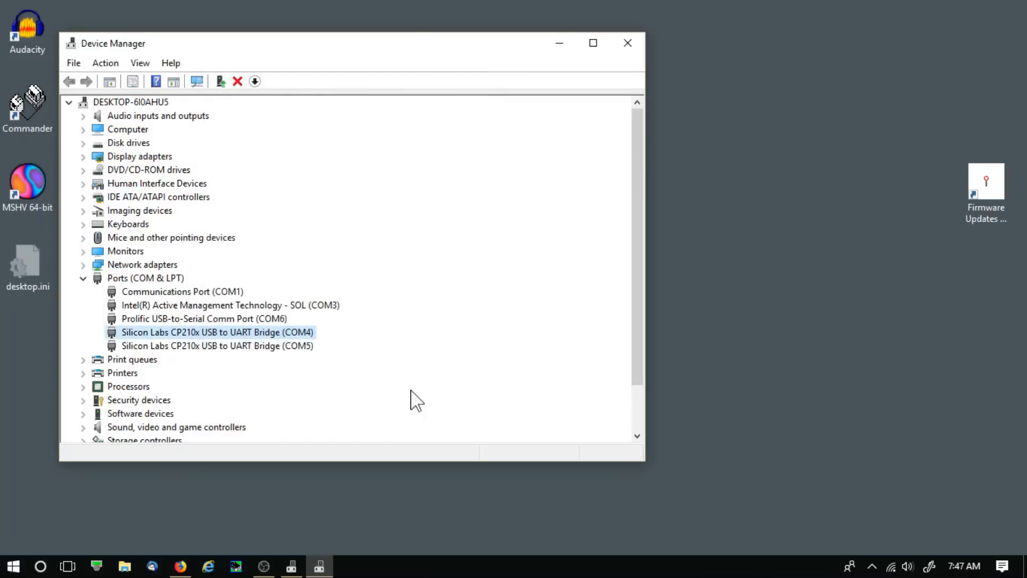
mouse_move(494, 329)
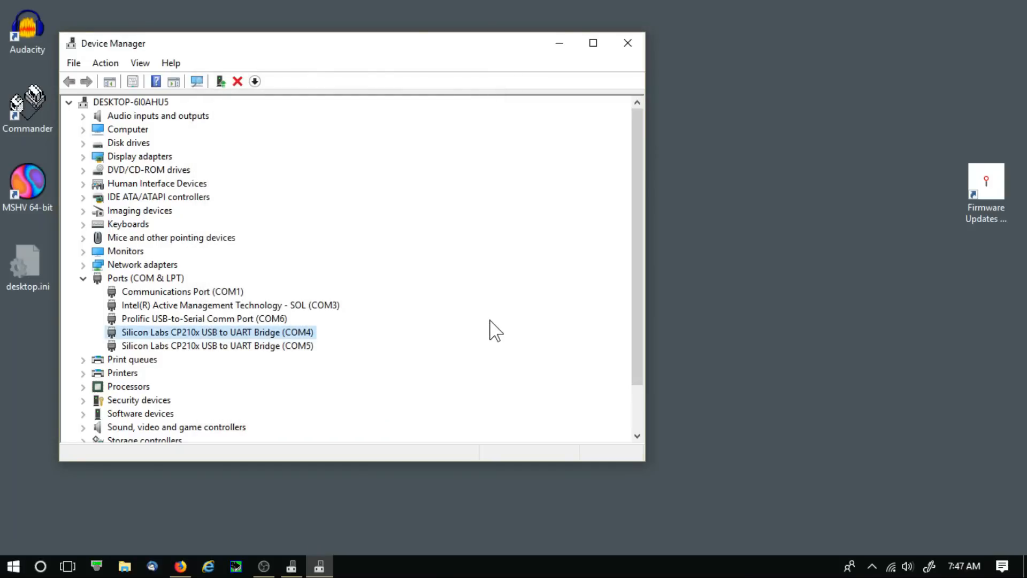
mouse_move(406, 354)
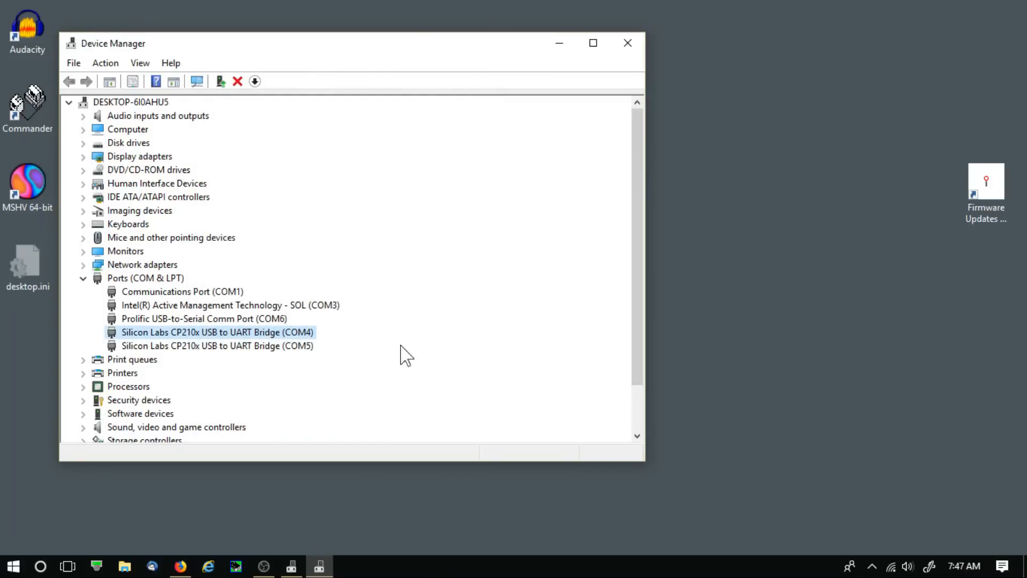
double_click(217, 345)
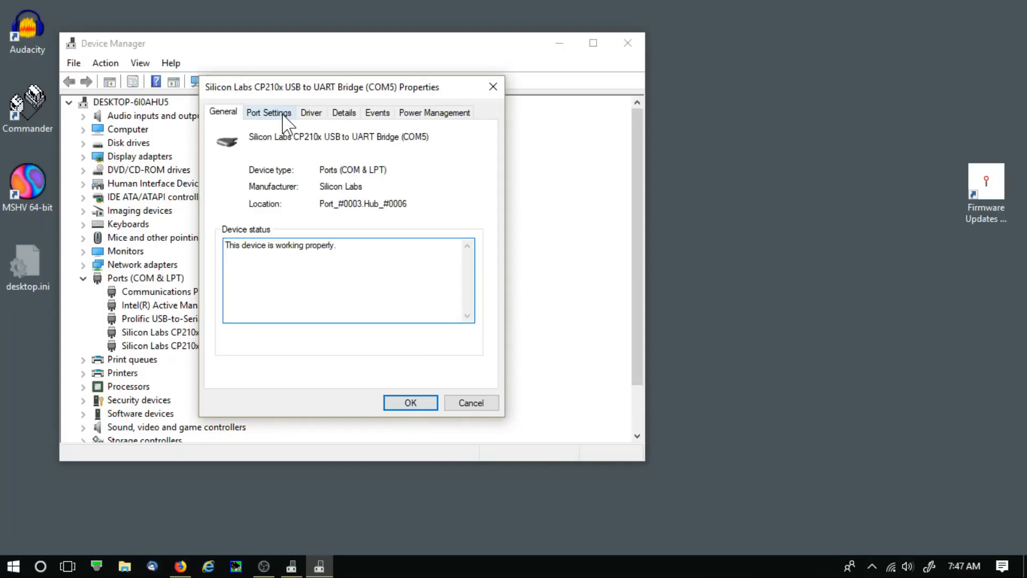
click(268, 112)
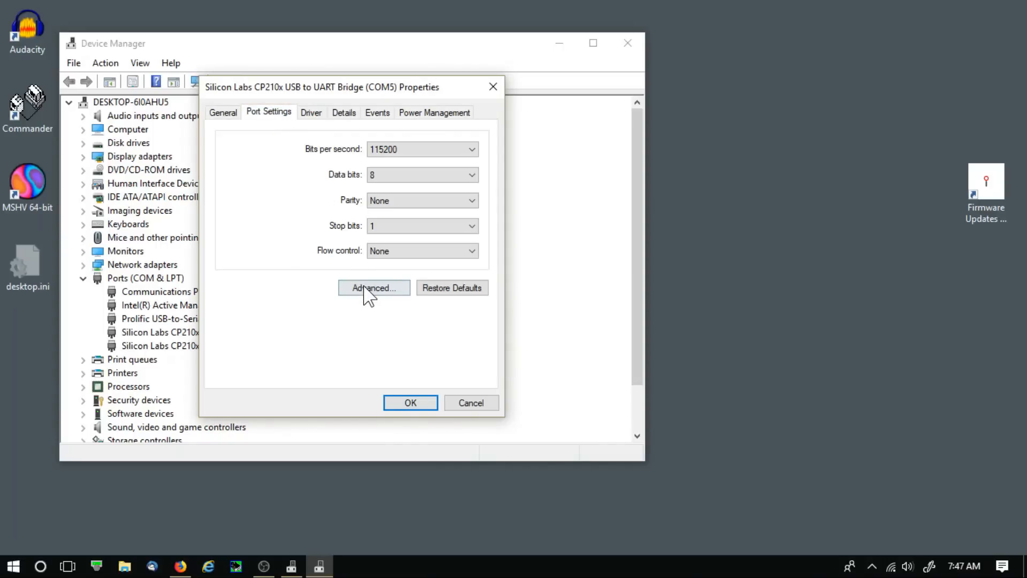
click(374, 288)
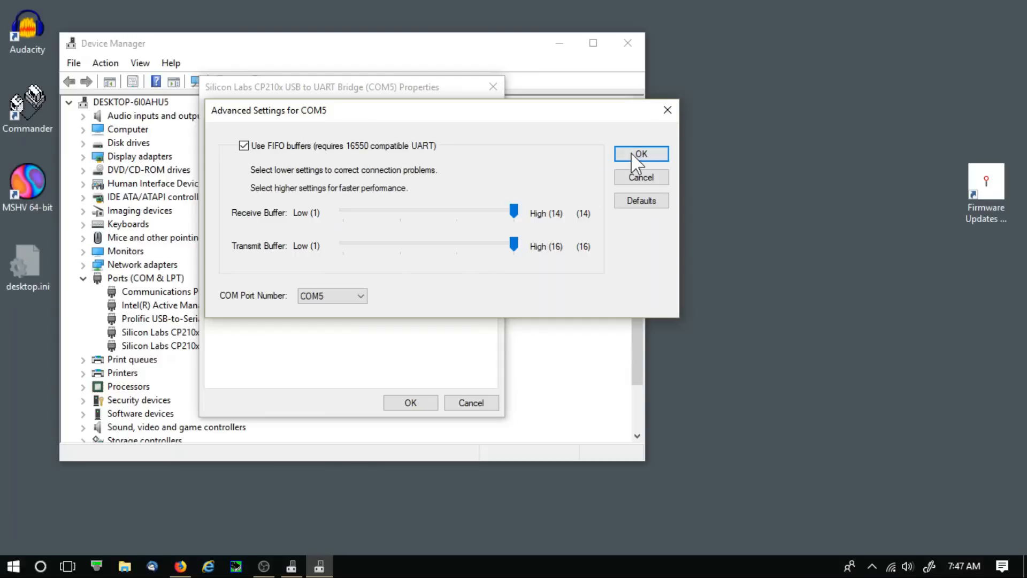
click(639, 153)
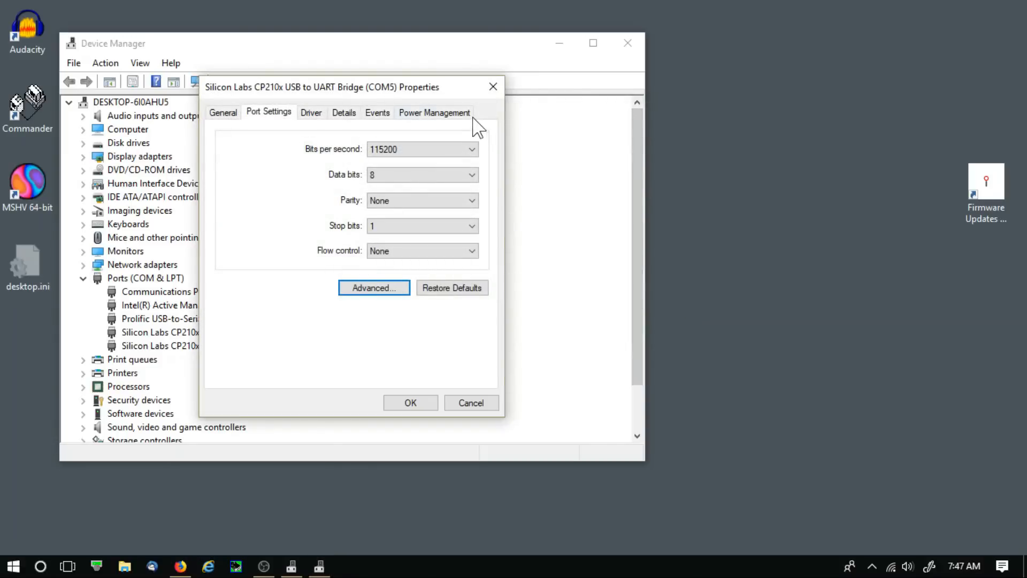
click(435, 112)
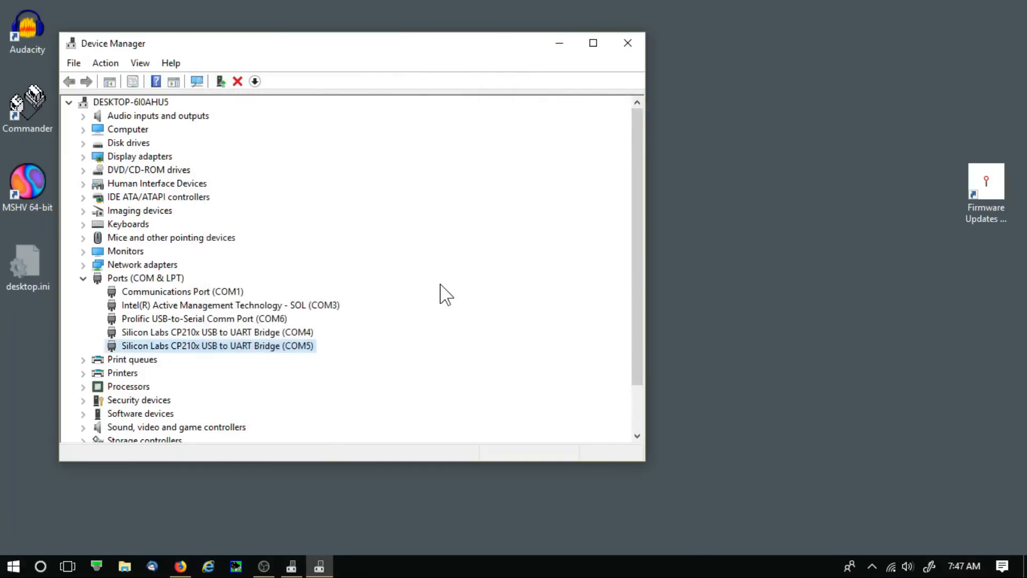
mouse_move(472, 245)
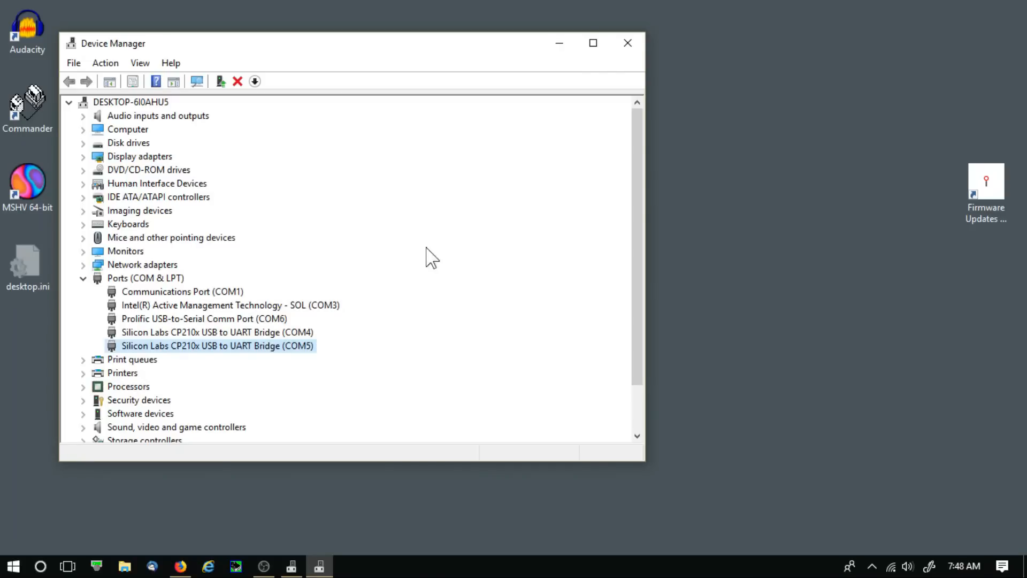
mouse_move(285, 331)
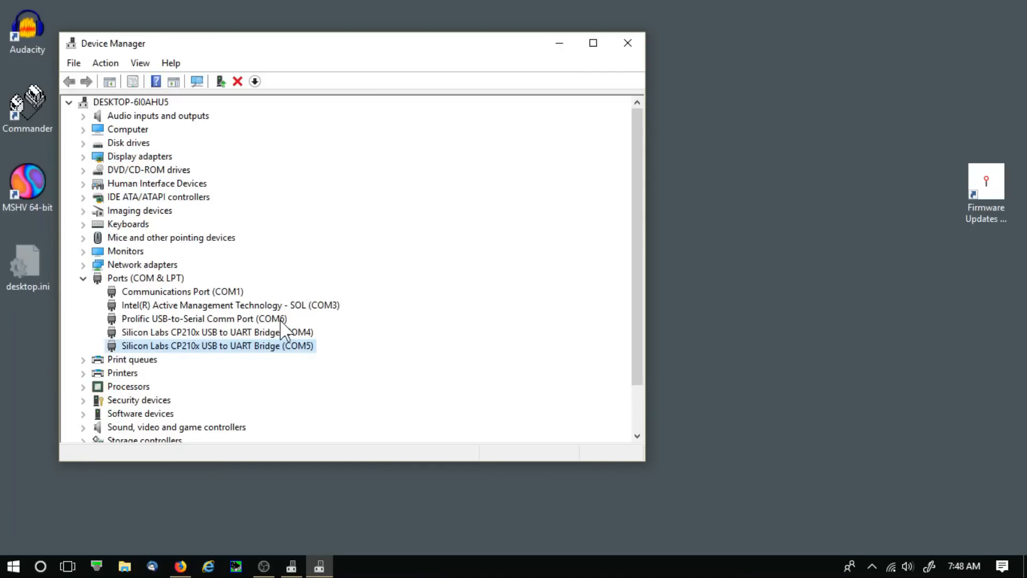
Review Prolific COM6's port settings (19200, 8-N-1), advanced options and power management, then close.
double_click(203, 319)
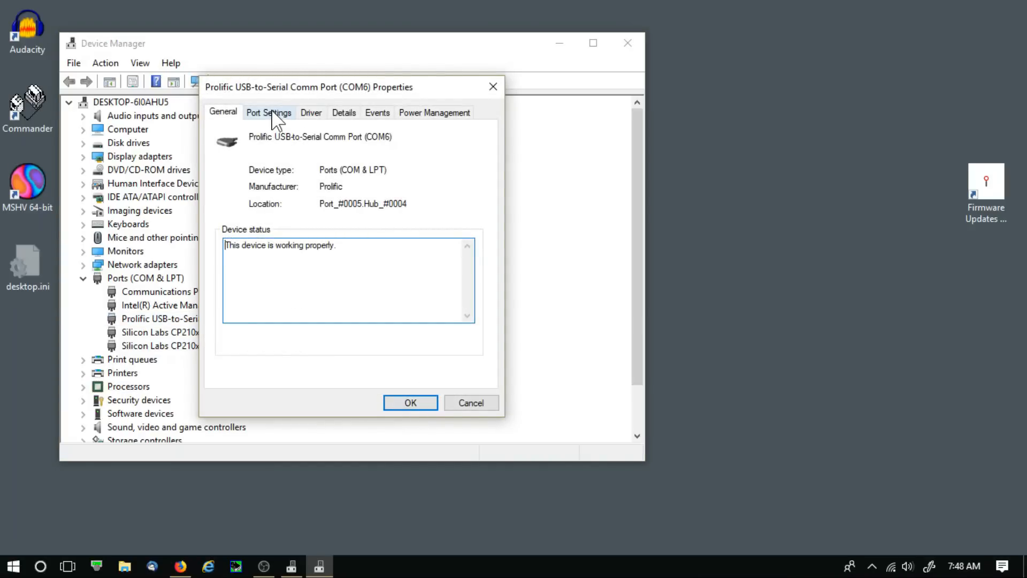
click(268, 112)
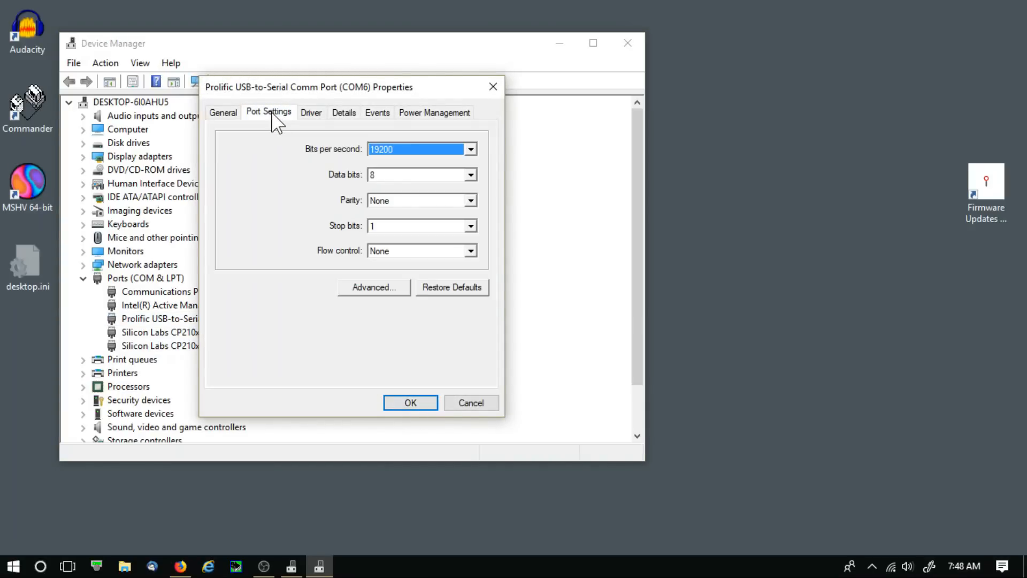
mouse_move(355, 280)
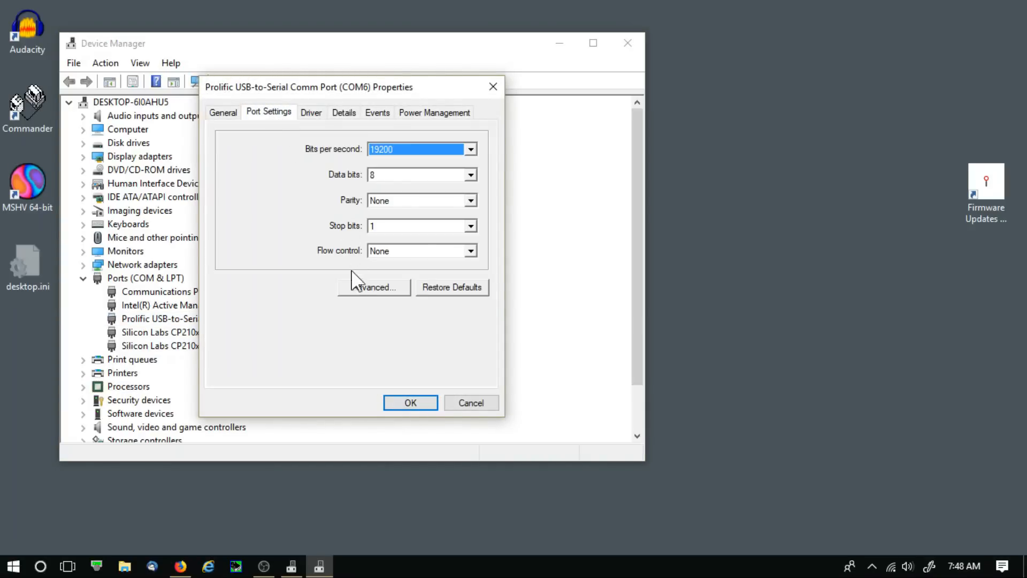
click(373, 287)
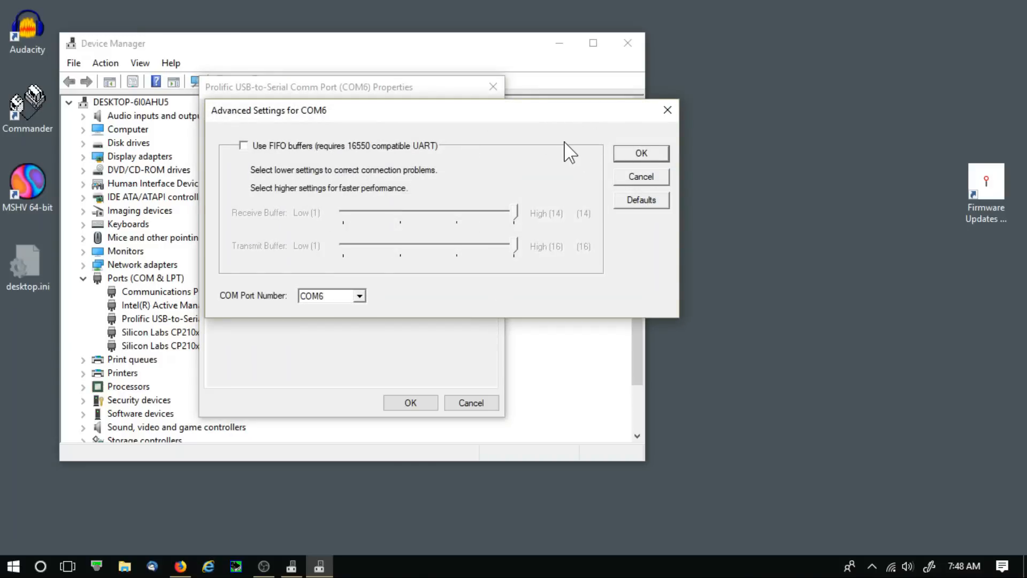
mouse_move(584, 157)
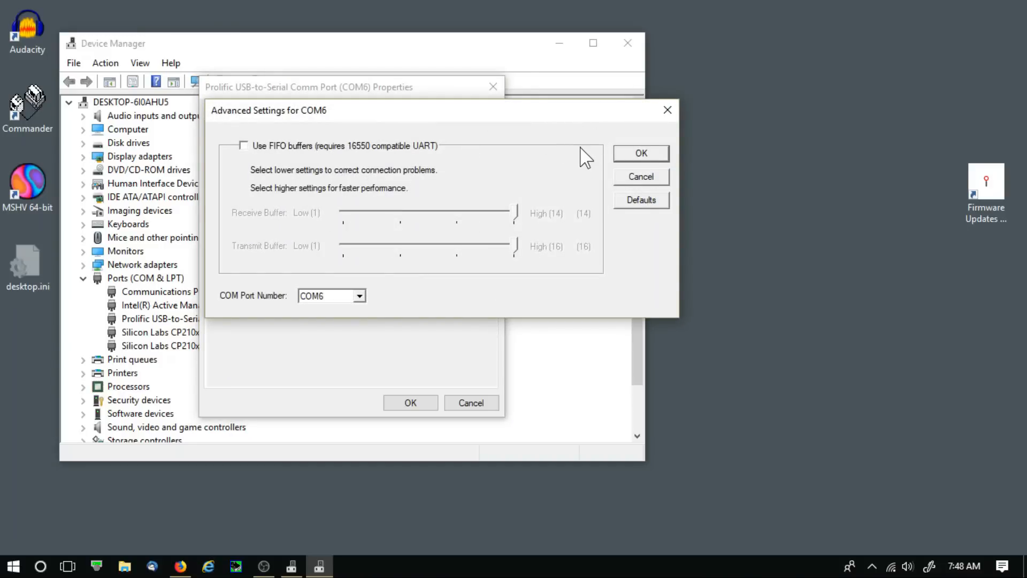
click(640, 153)
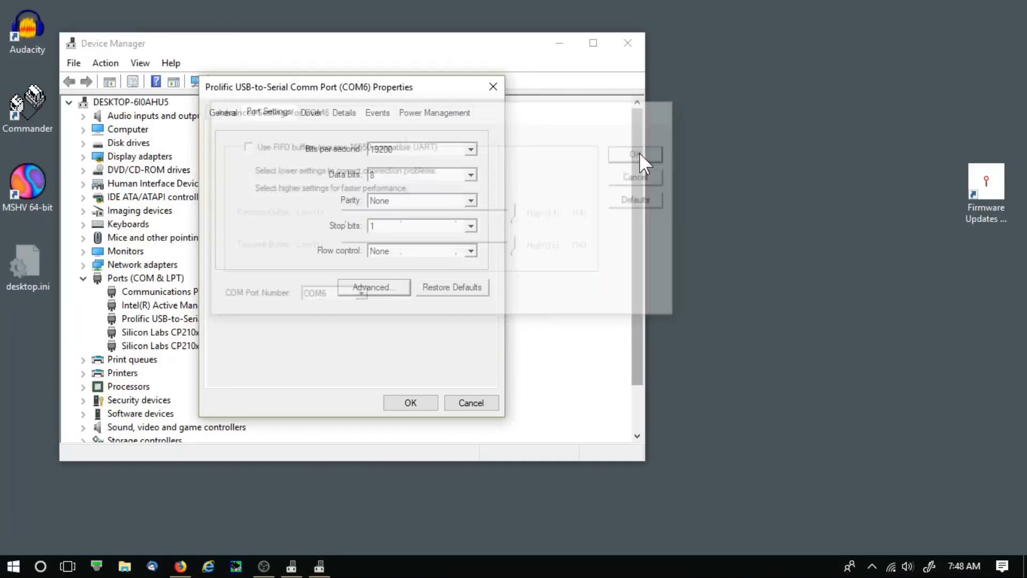
click(434, 111)
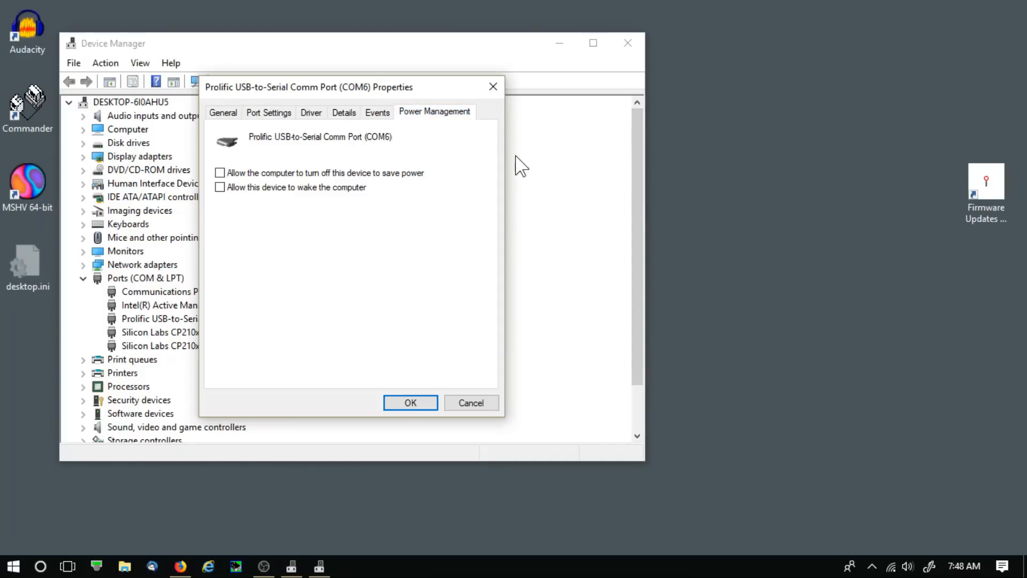
mouse_move(509, 260)
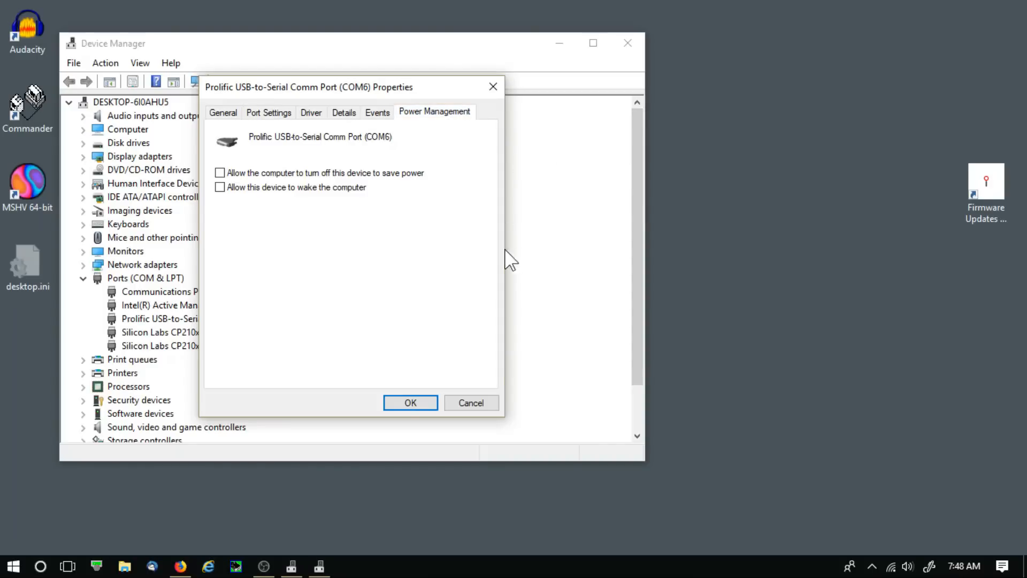
click(410, 402)
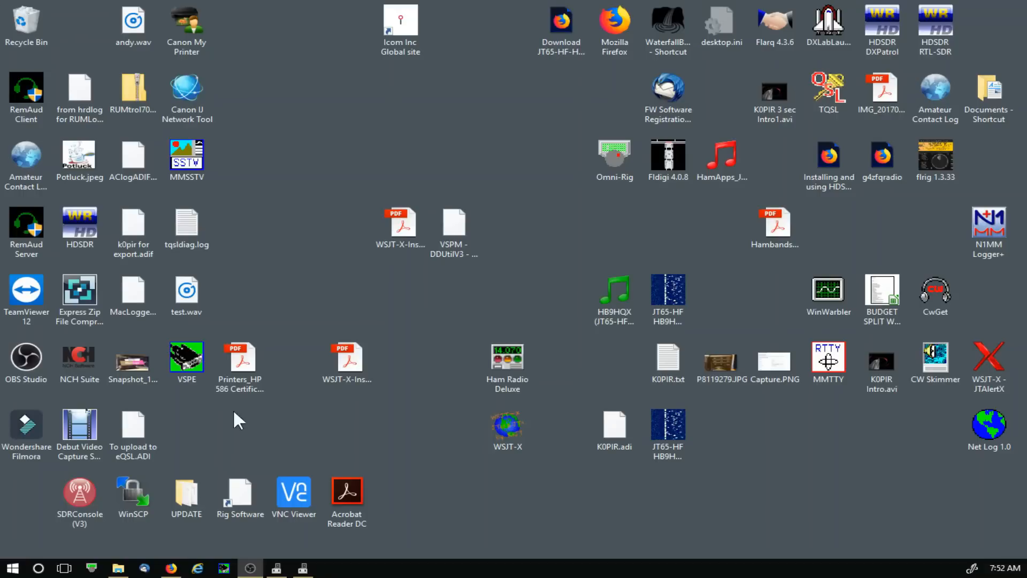
Launch Ham Radio Deluxe and define an IC-7700 connection: COM4, 38400 baud, CI-V address 98.
click(508, 367)
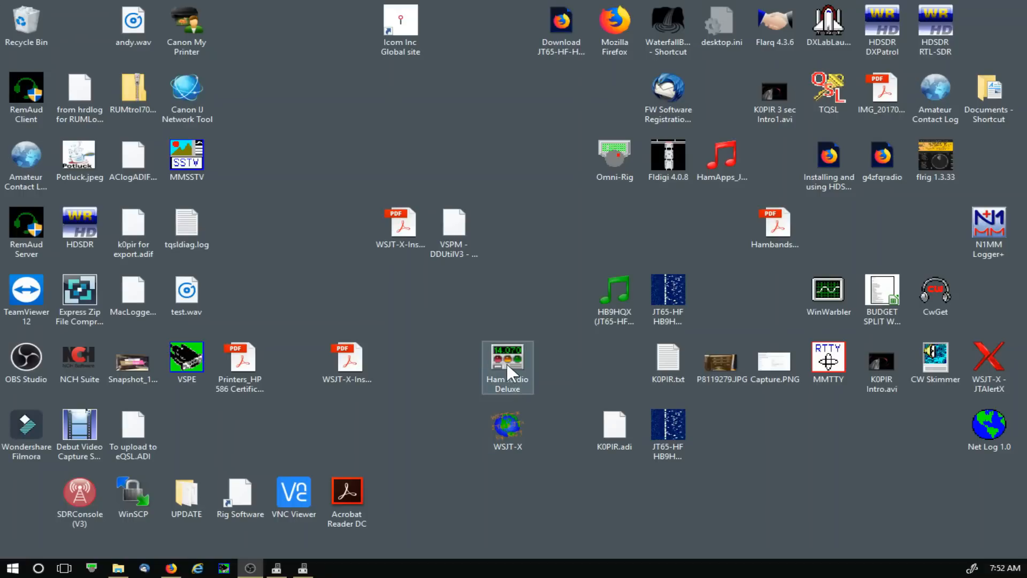
double_click(507, 367)
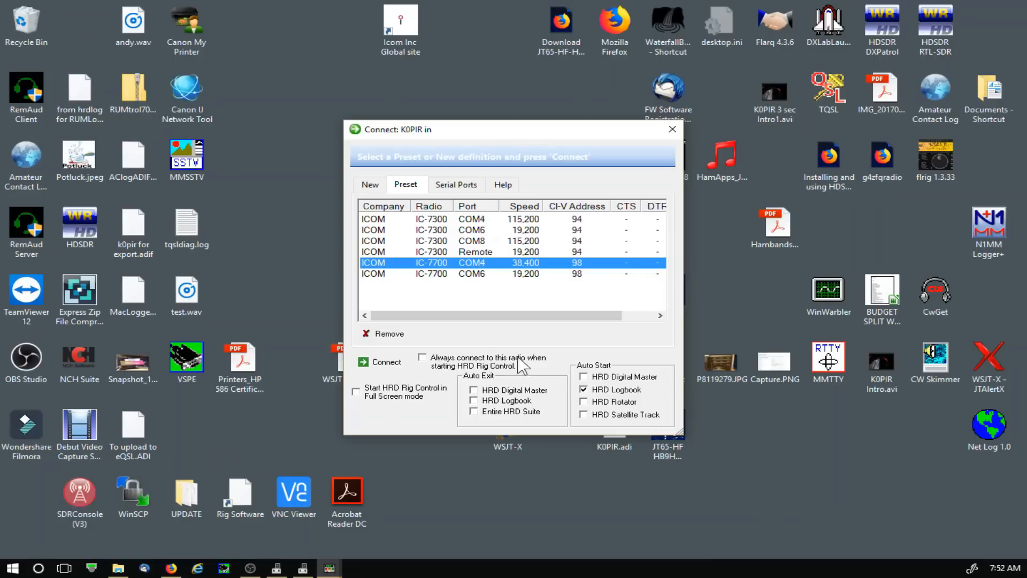
mouse_move(498, 282)
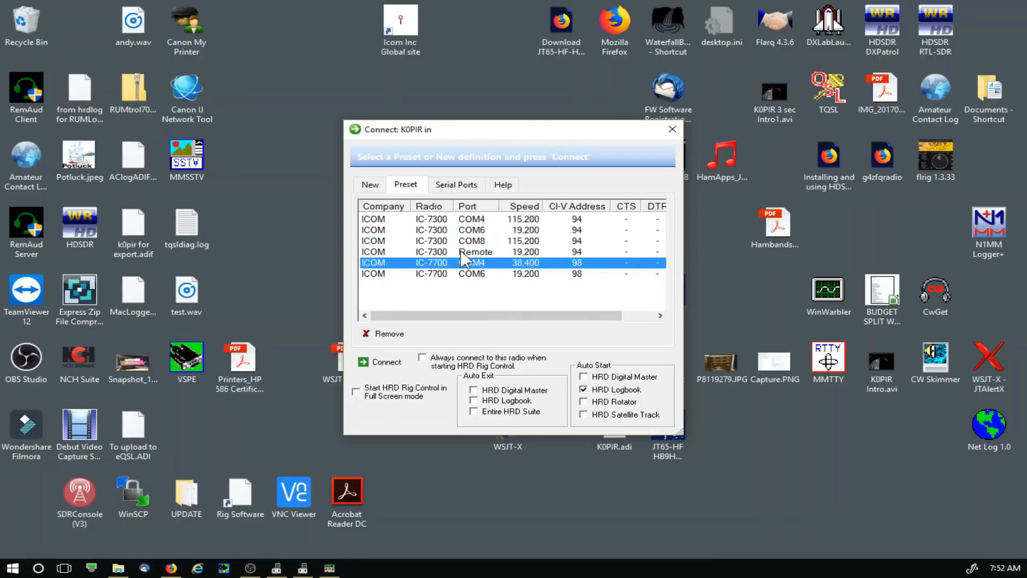
click(368, 184)
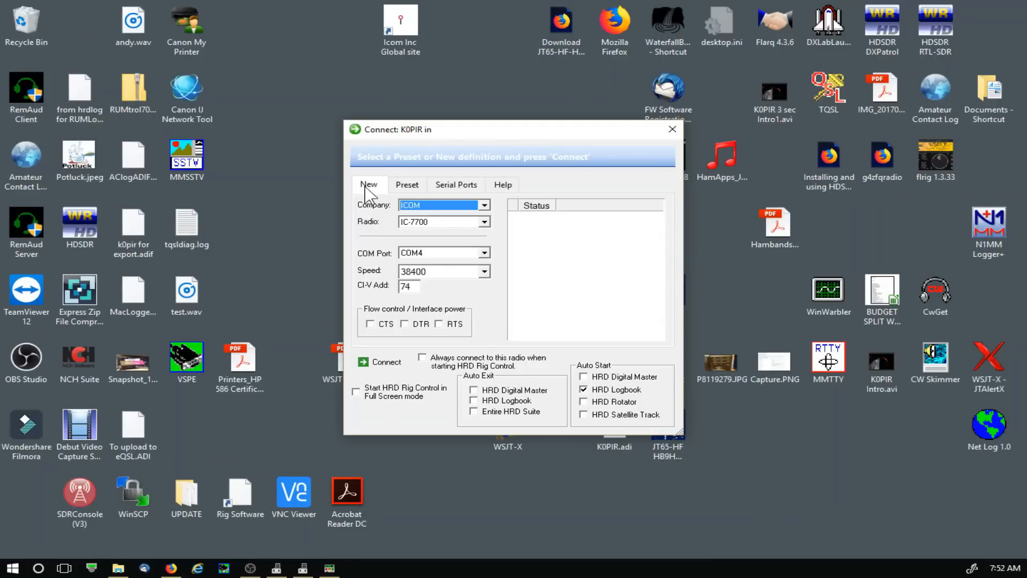
mouse_move(446, 233)
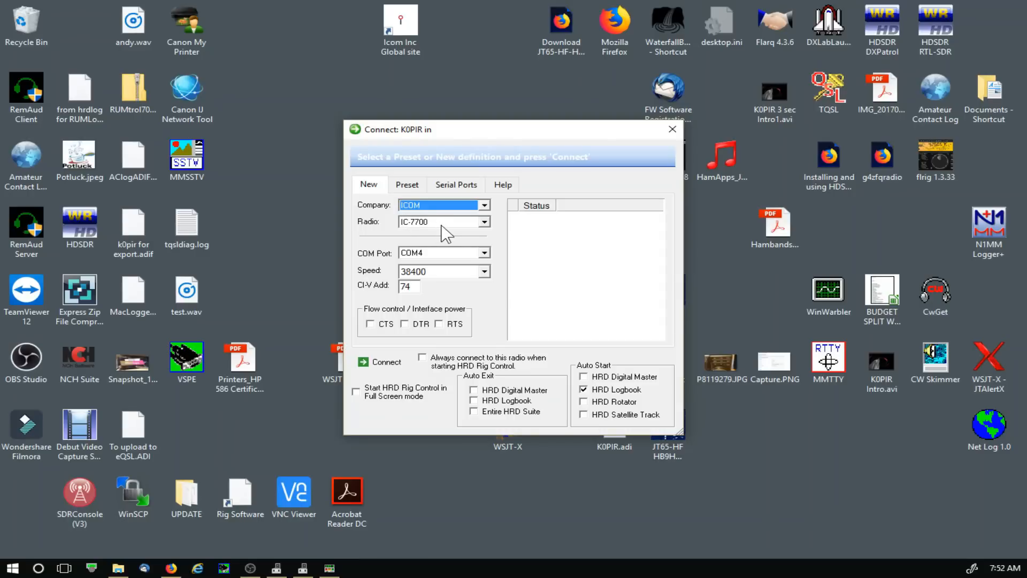
mouse_move(452, 269)
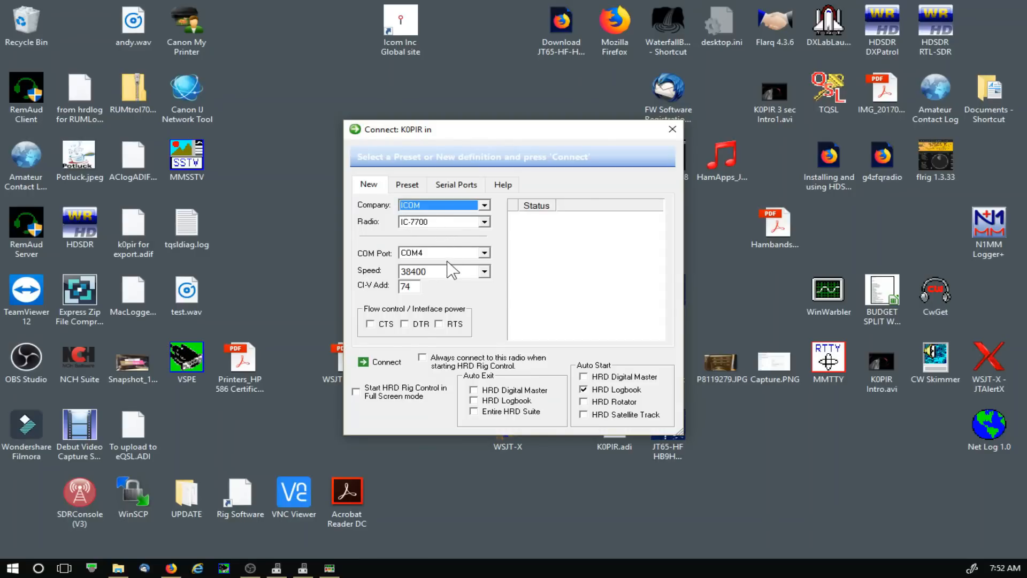
mouse_move(452, 278)
text(9)
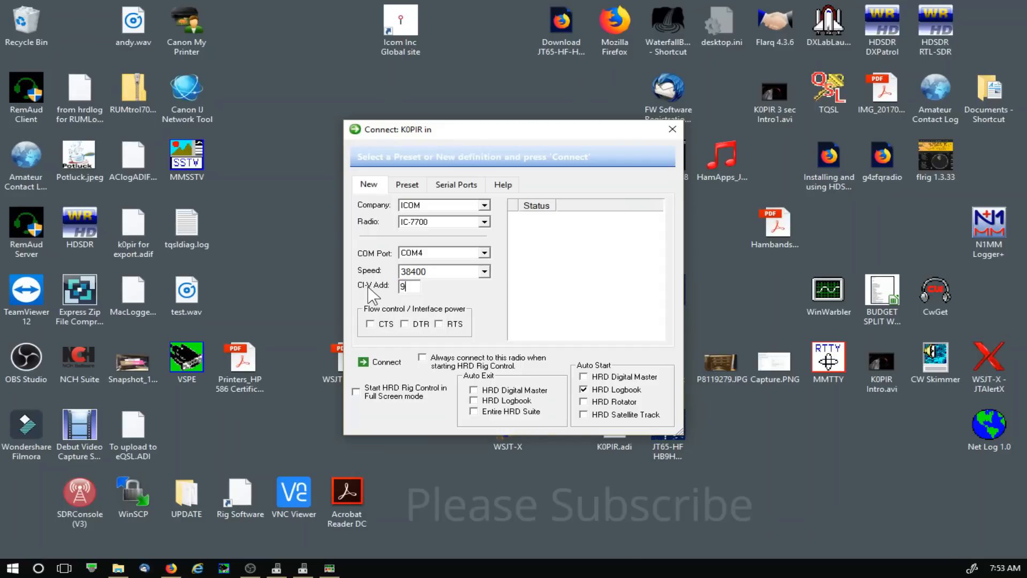
text(8)
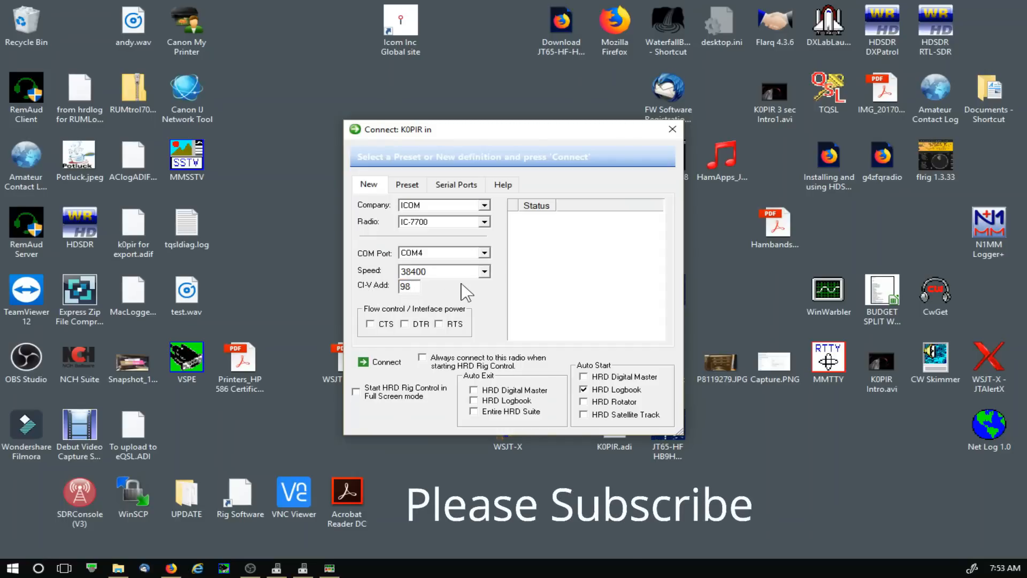
click(485, 271)
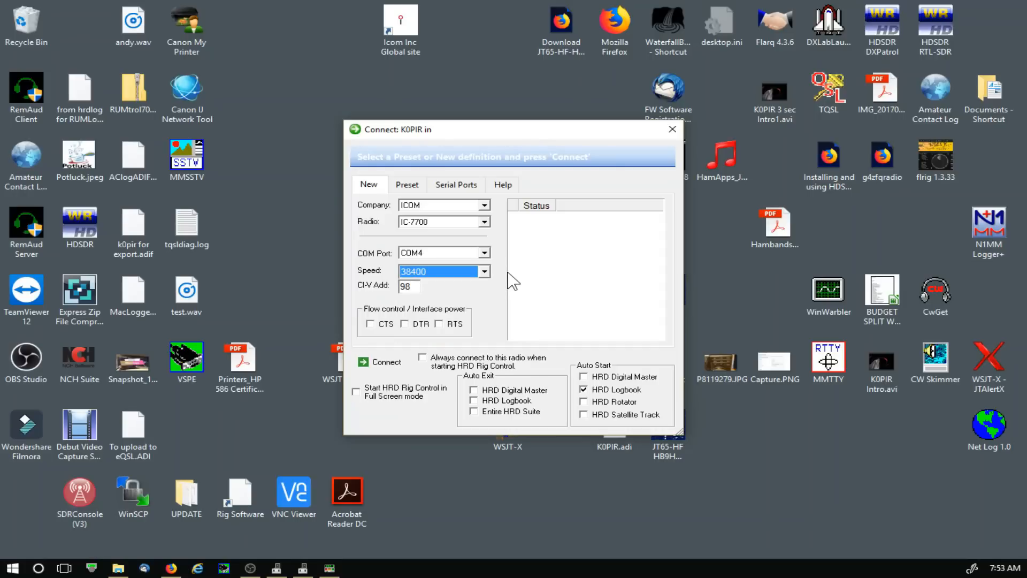
mouse_move(488, 257)
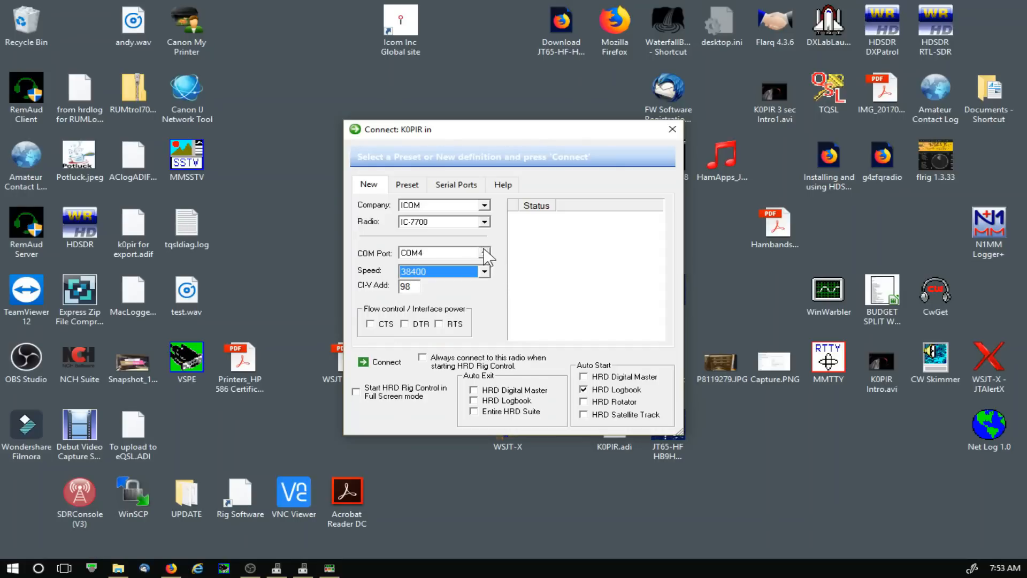
click(406, 184)
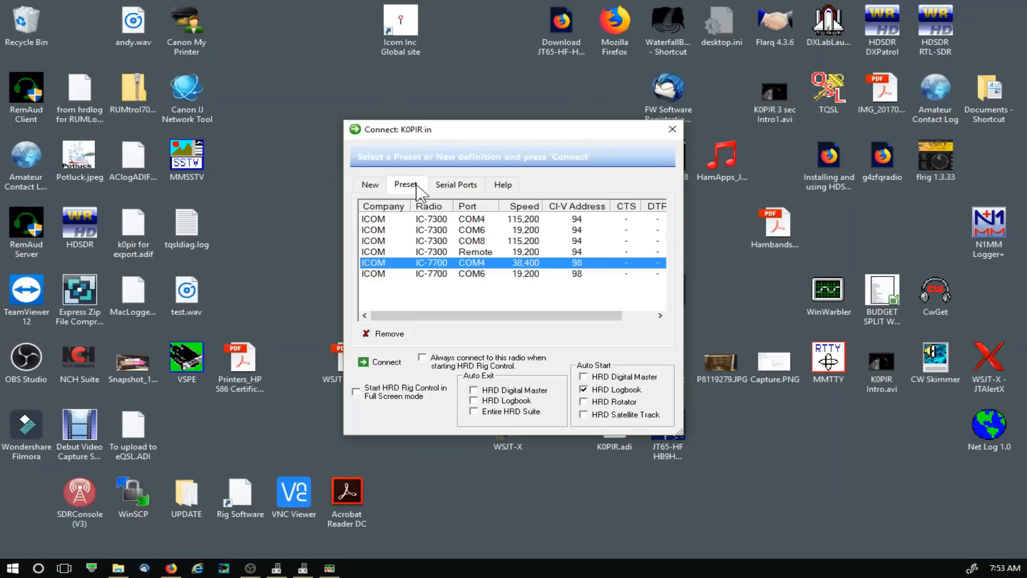
mouse_move(541, 278)
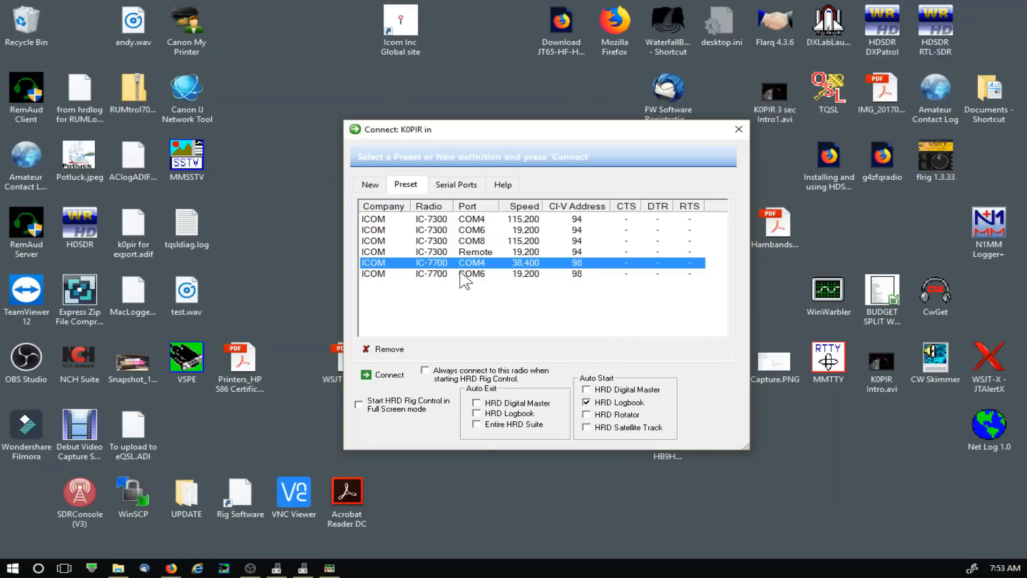
Connect to the IC-7700 with the COM4 preset, then disconnect via File > Disconnect.
click(738, 129)
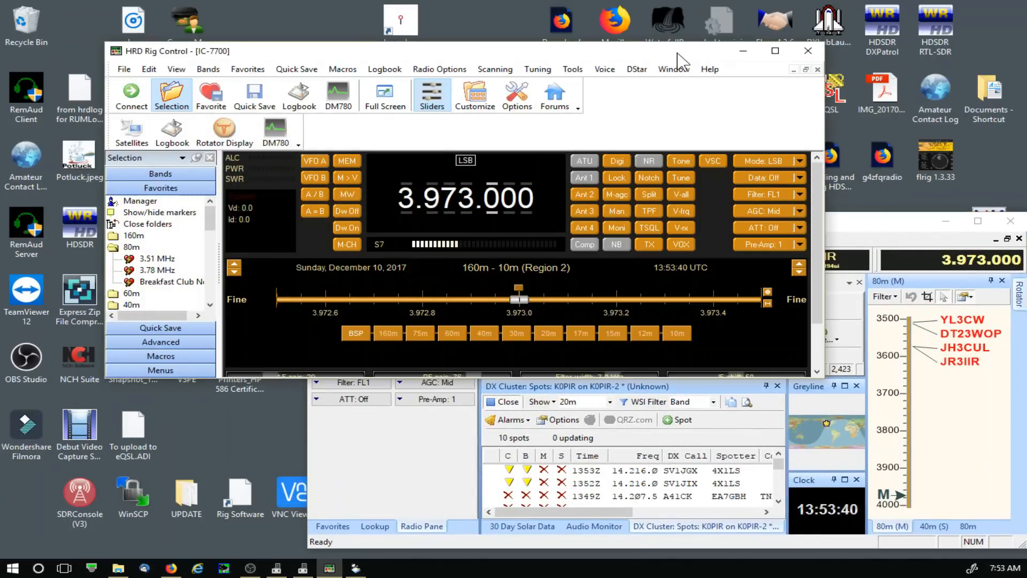
mouse_move(446, 76)
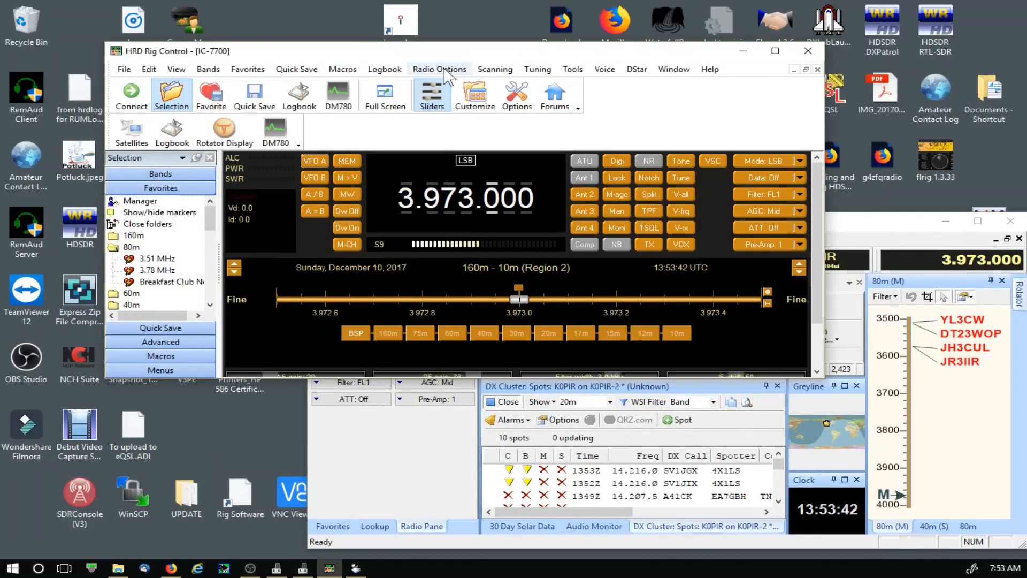
click(123, 69)
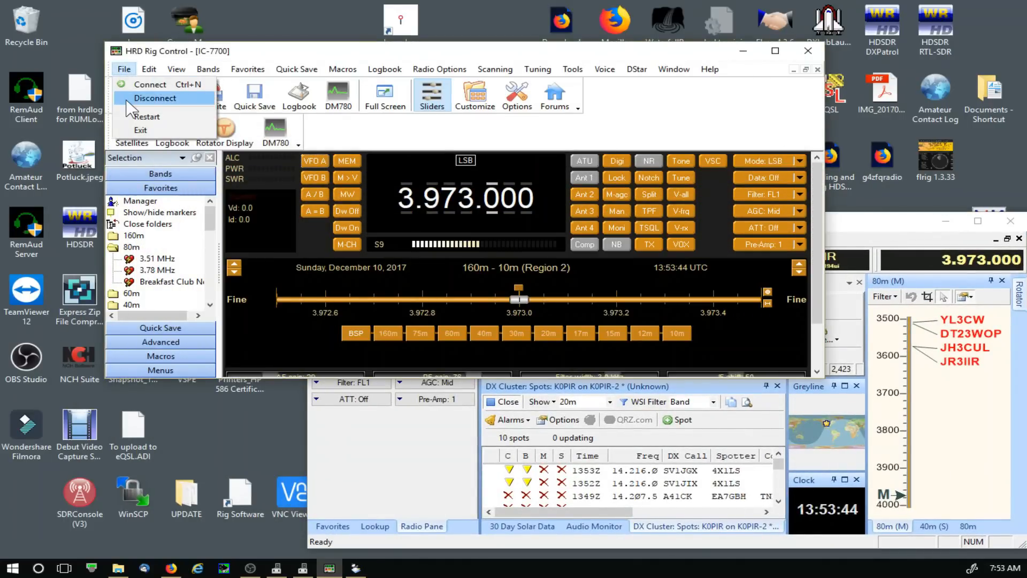
click(155, 97)
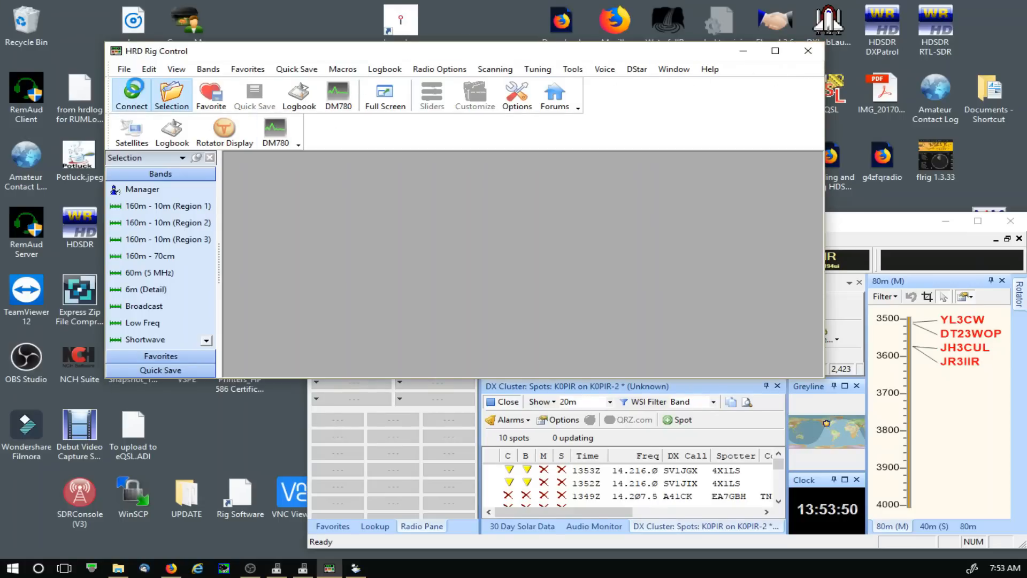
Select the IC-7700 COM6 preset, verify its 19200-baud settings, and connect.
click(131, 95)
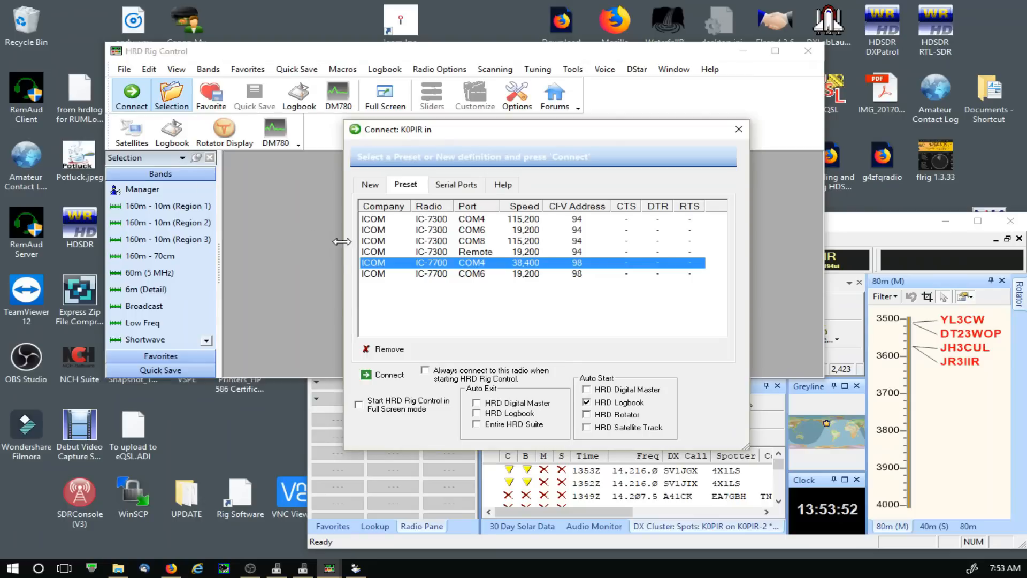
click(472, 274)
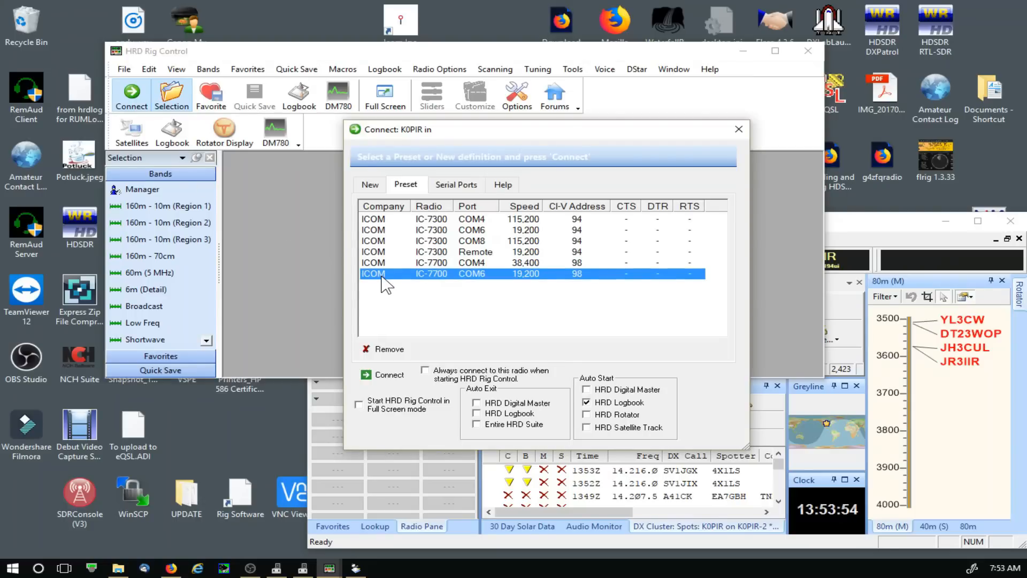
mouse_move(375, 194)
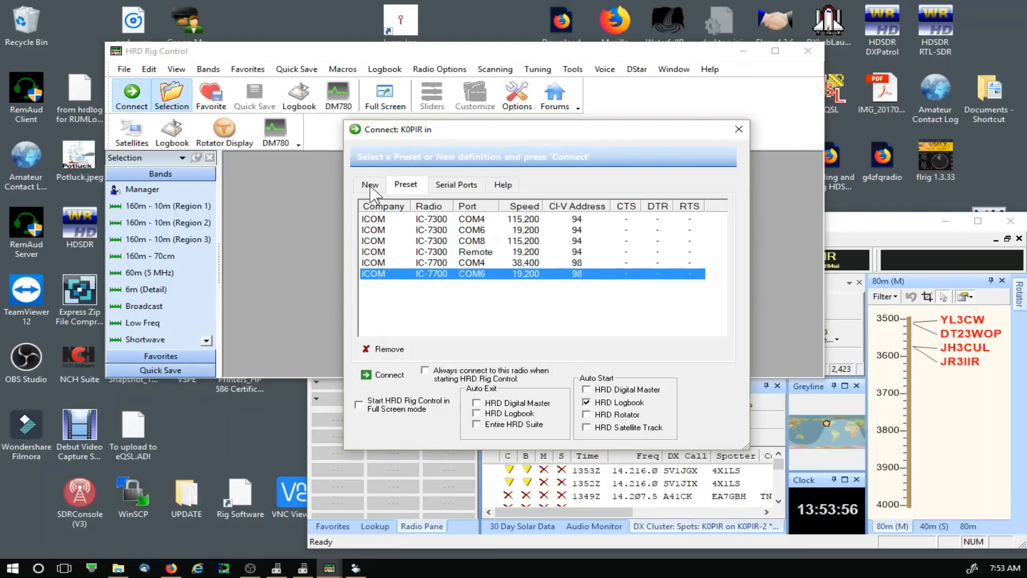
click(369, 183)
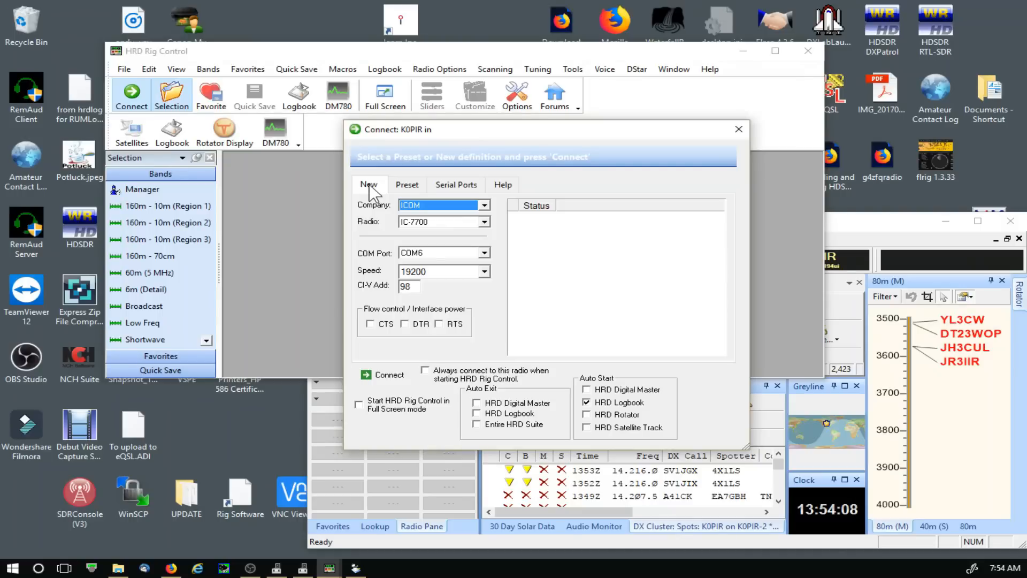
mouse_move(378, 193)
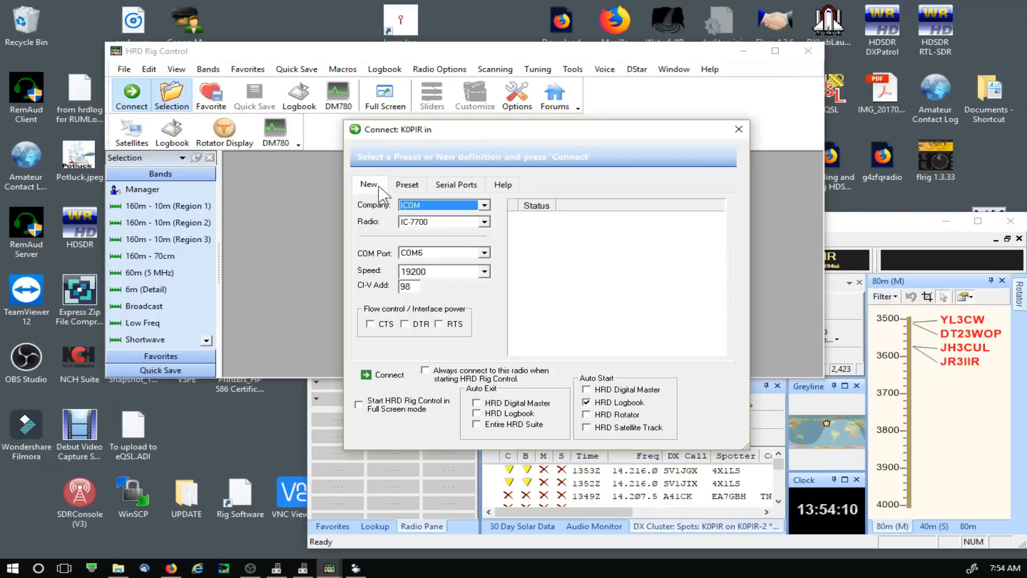
click(406, 184)
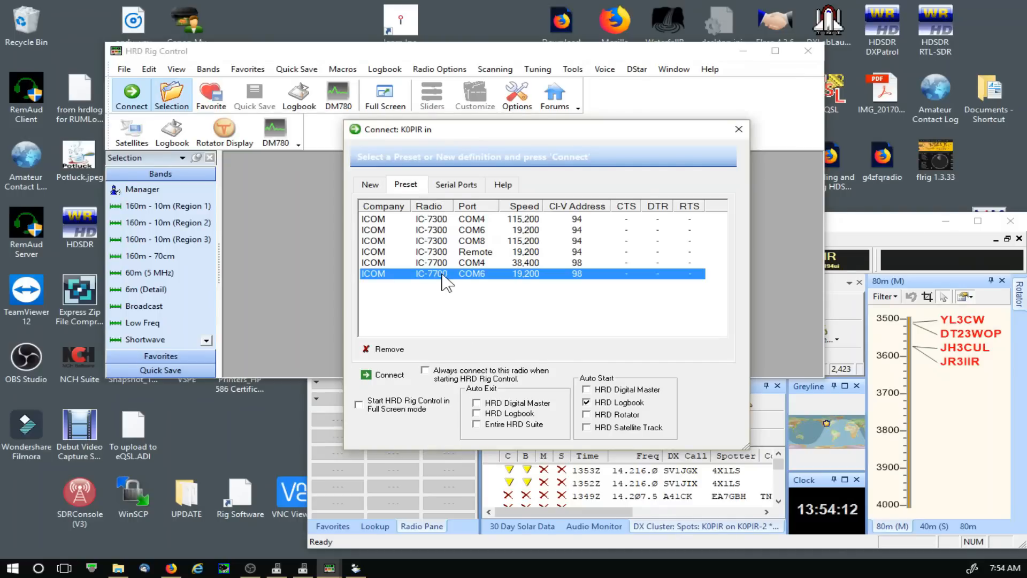
click(381, 375)
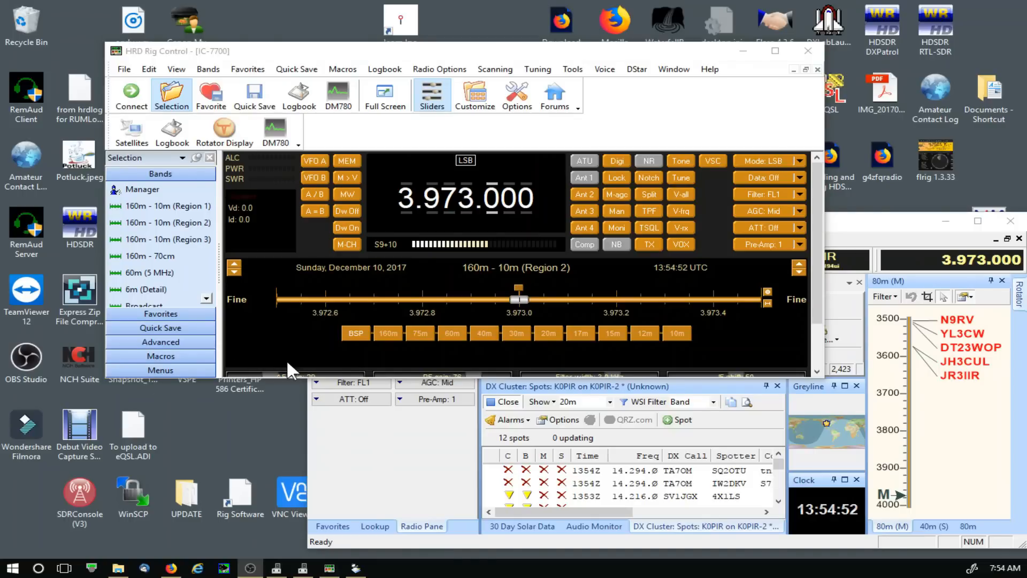
mouse_move(338, 95)
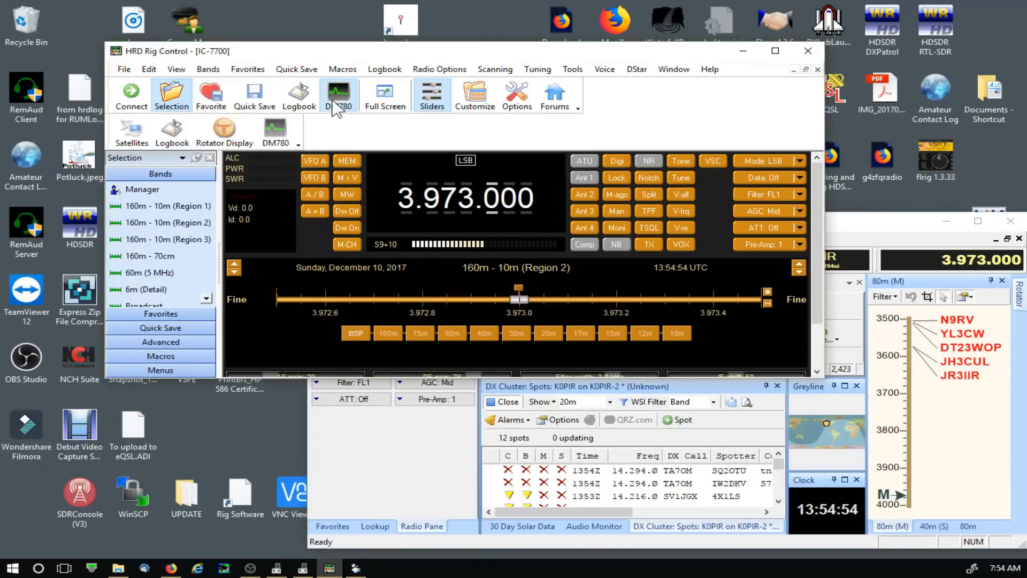
Launch DM780 (BPSK-31, 80m at 3.580 MHz) and open its Program Options.
click(338, 96)
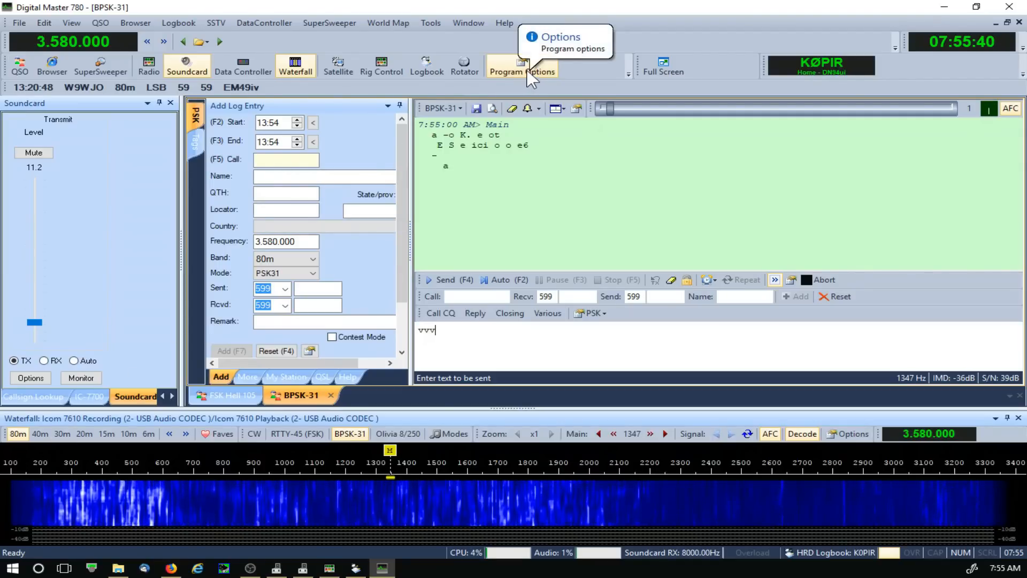
click(522, 65)
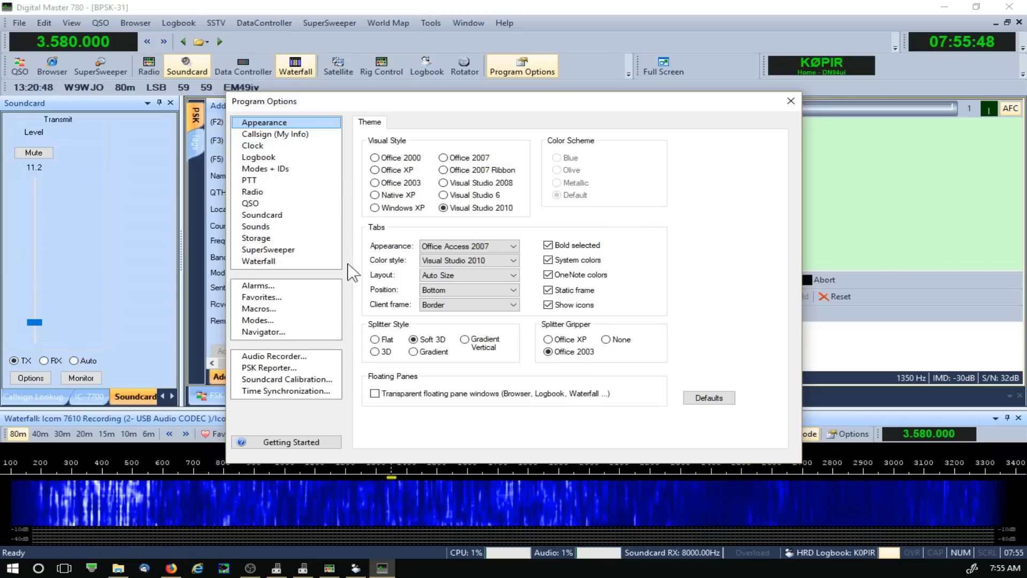
mouse_move(281, 213)
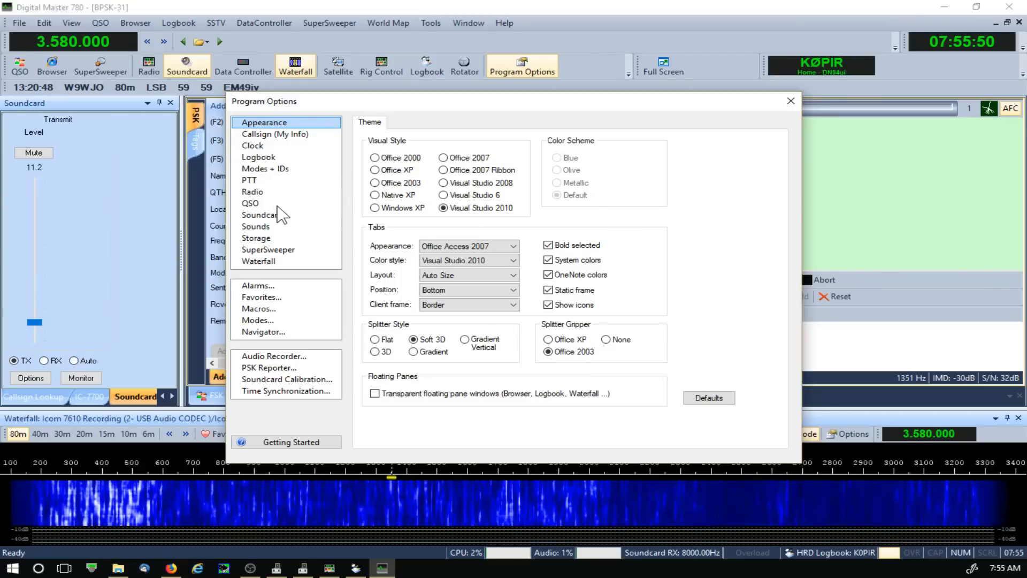
Check the Soundcard, Ham Radio Deluxe PTT and RTTY FSK on COM4 options, then close them.
click(261, 215)
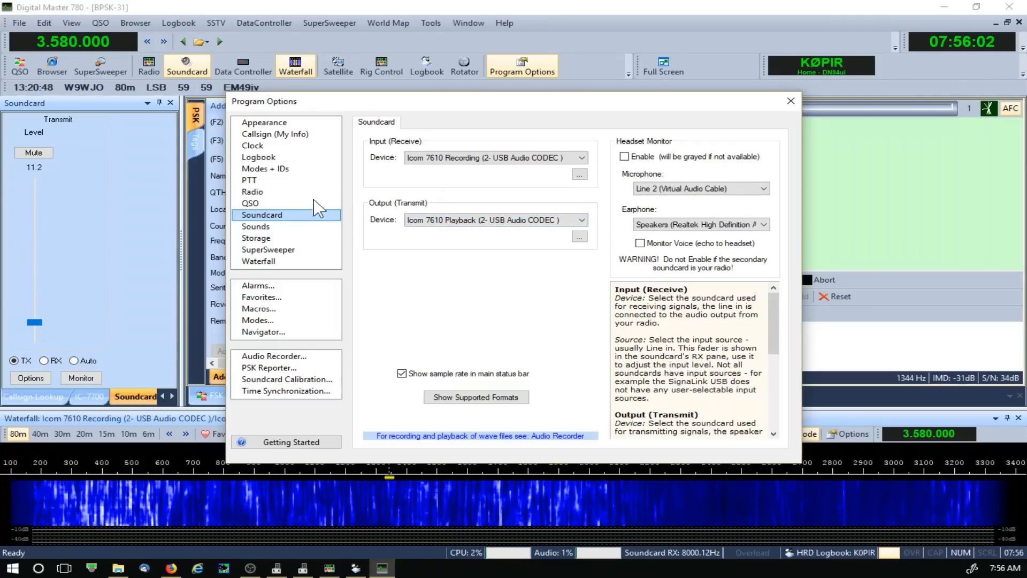
click(249, 181)
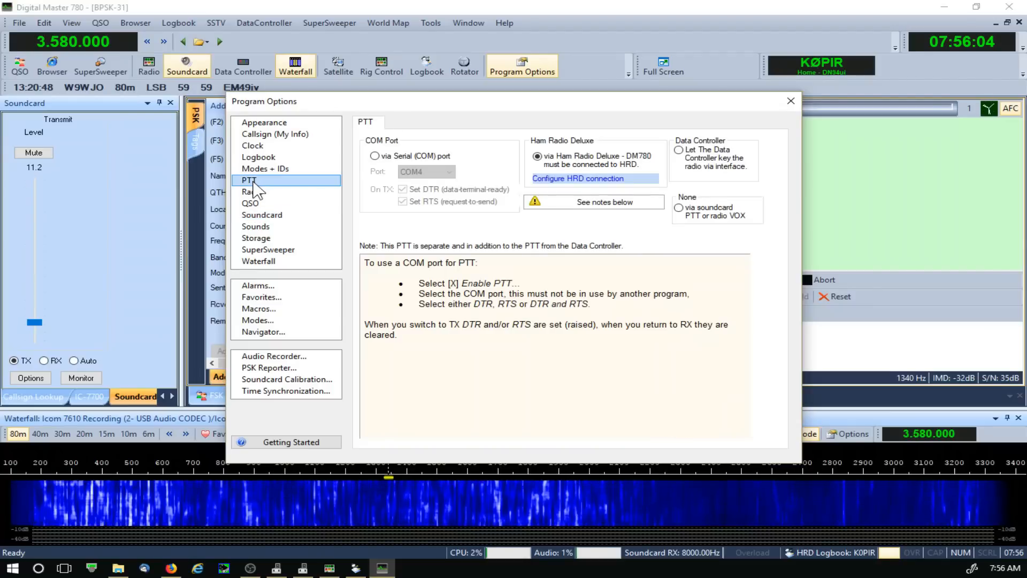
mouse_move(534, 170)
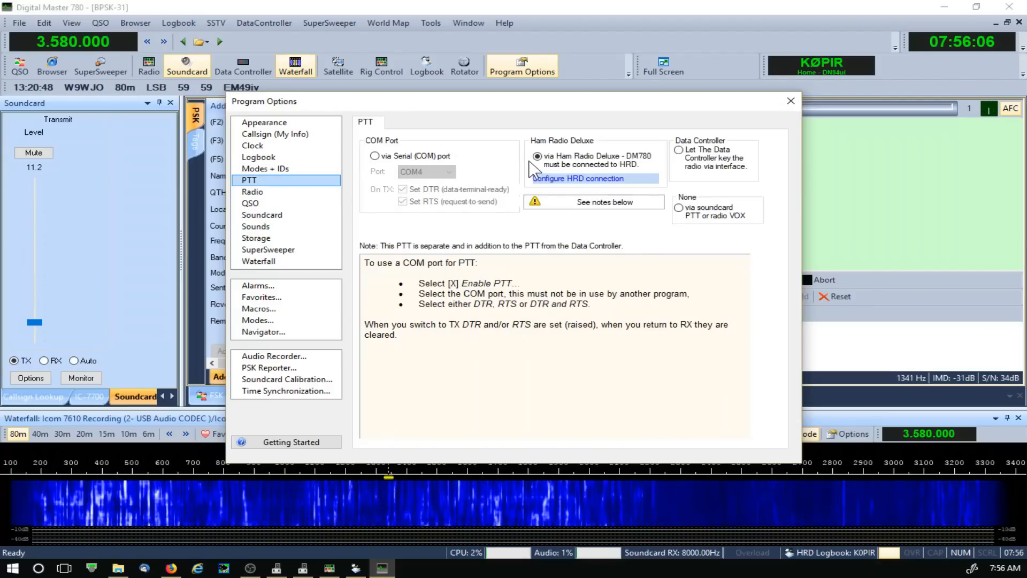
mouse_move(535, 169)
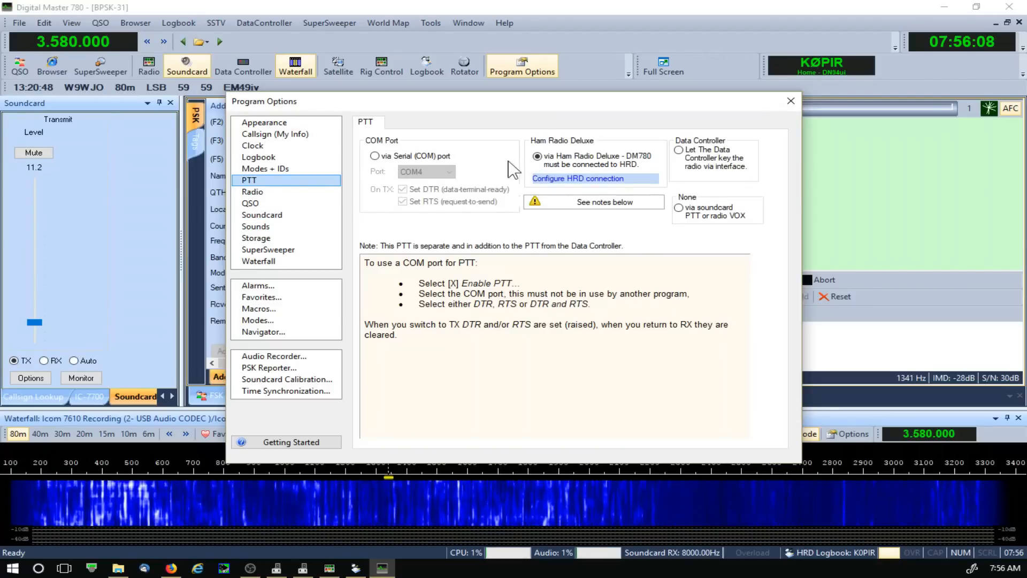
click(265, 169)
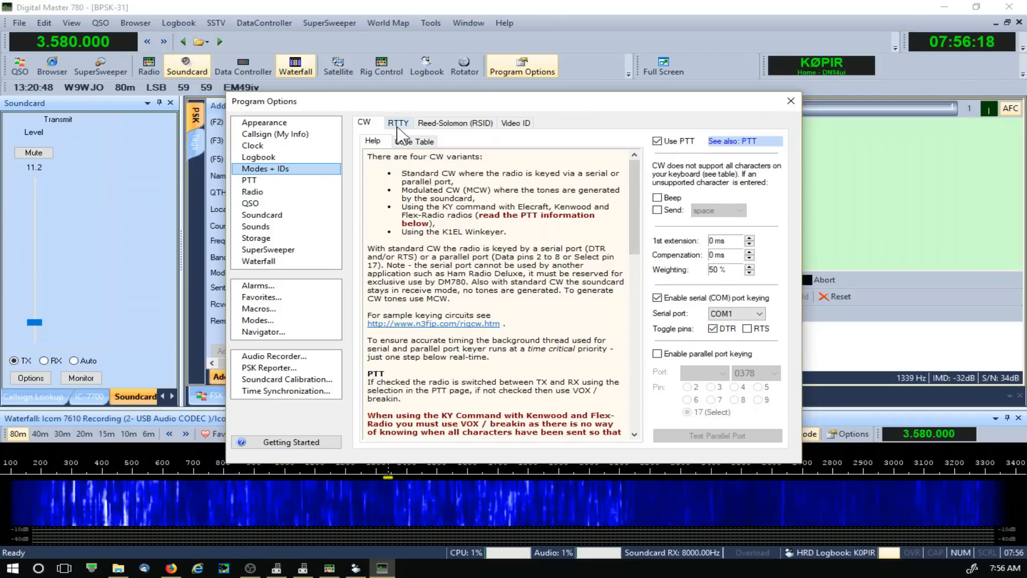
click(397, 122)
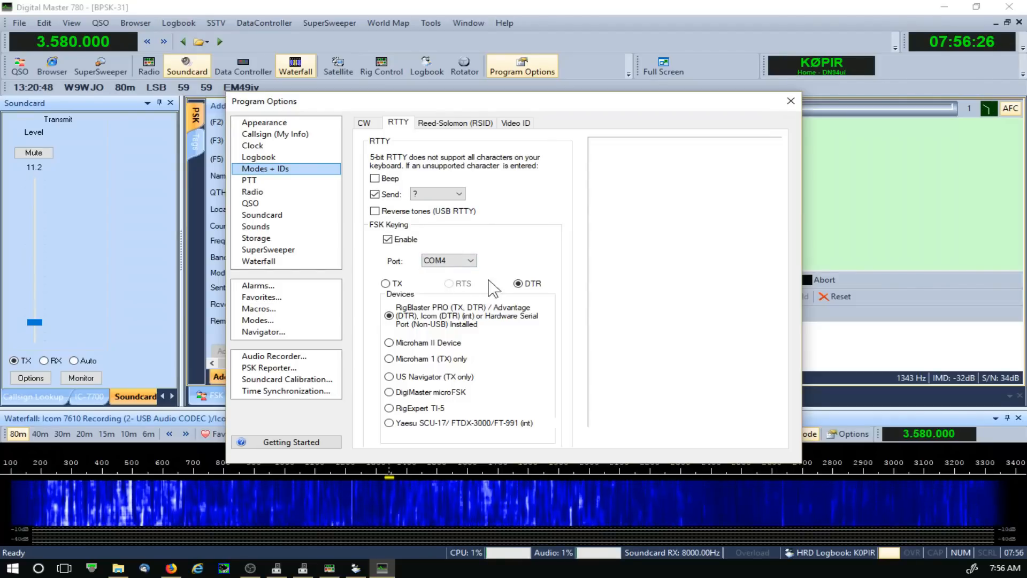
click(790, 101)
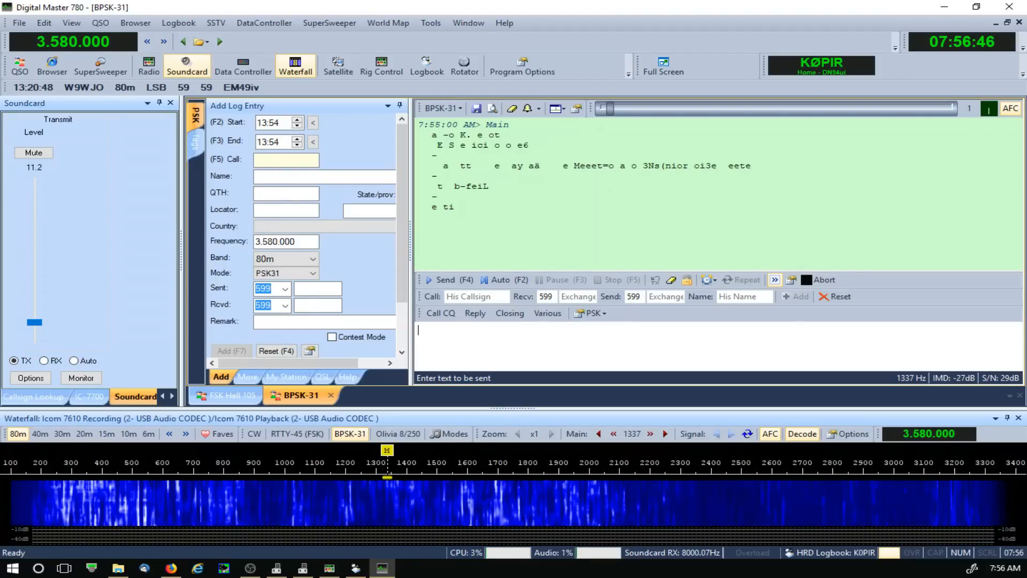
Enter 'k0pir k0pir k0pir' in the send pane and start the BPSK-31 transmission.
text(k0pir k0pir k0pir)
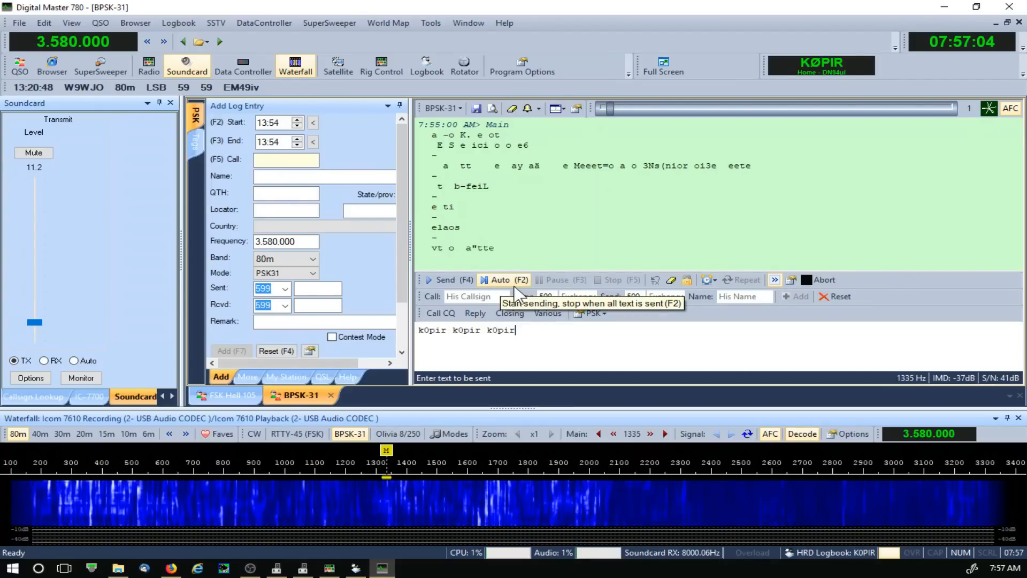
click(504, 279)
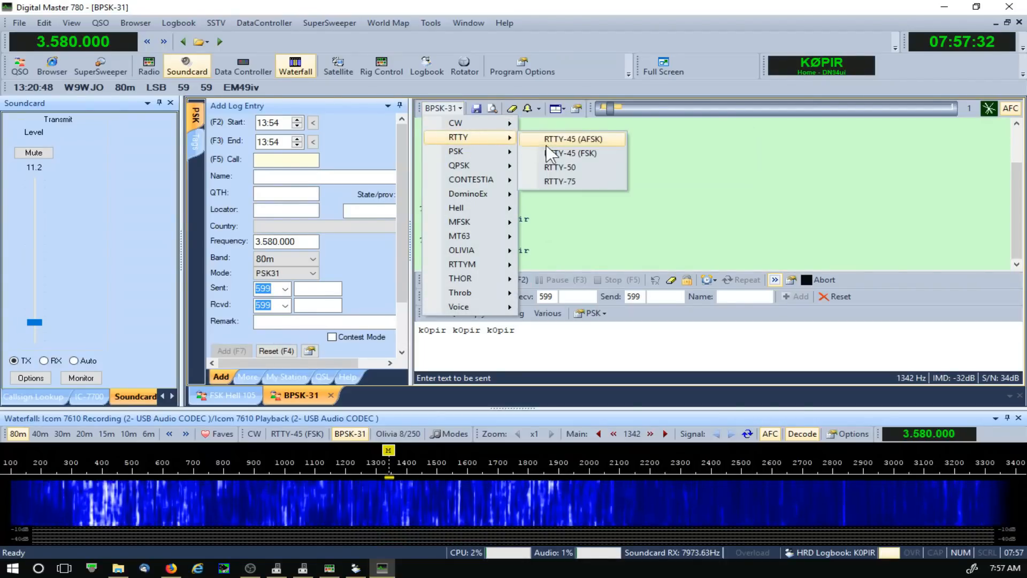
Choose RTTY-45 (AFSK) from the receive pane's mode dropdown.
click(571, 152)
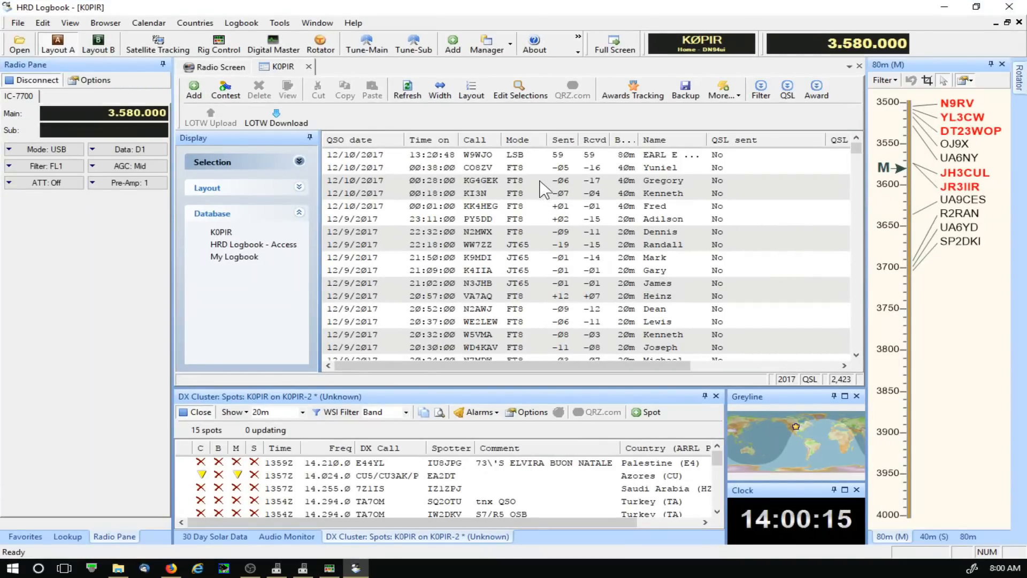
mouse_move(635, 353)
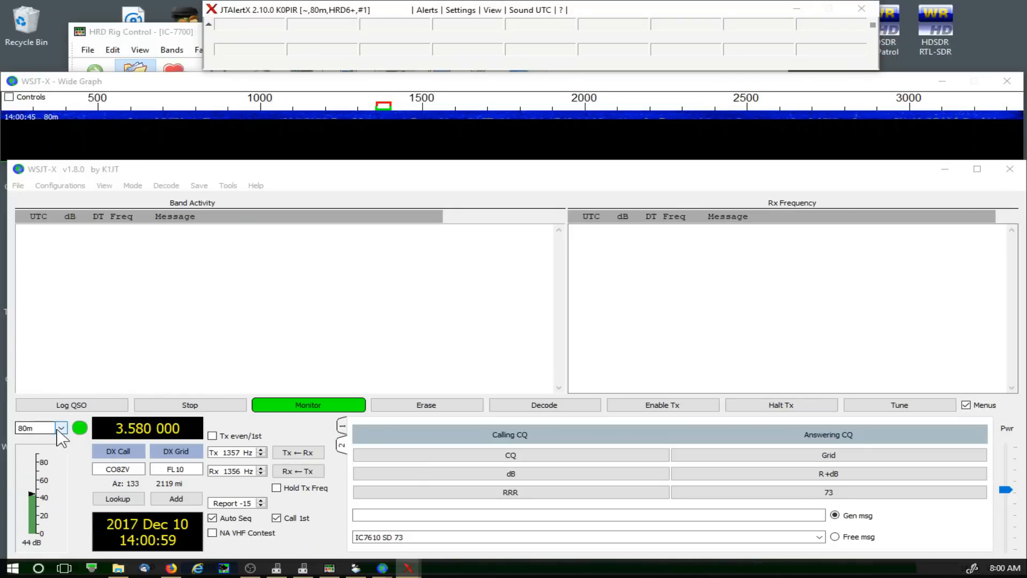
Select 3.573 MHz on 80m, send a brief tune tone, and set Tx and Rx to 1701 Hz.
click(61, 427)
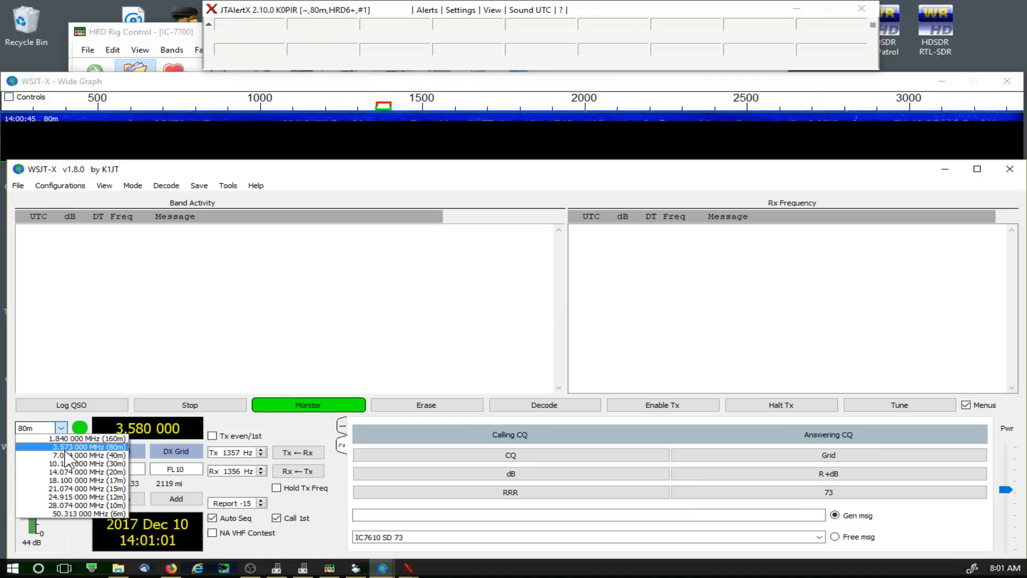
click(88, 446)
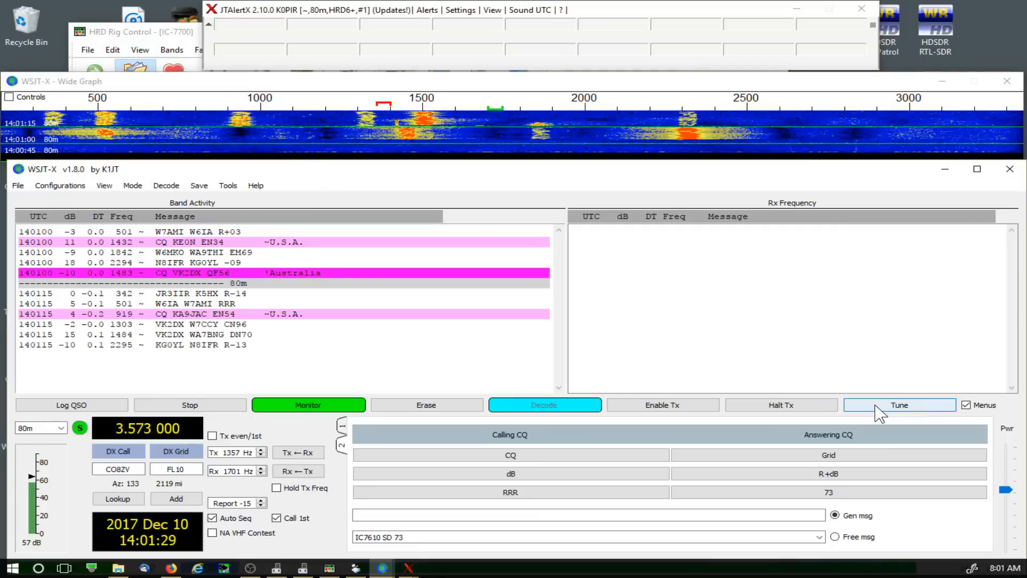
click(899, 405)
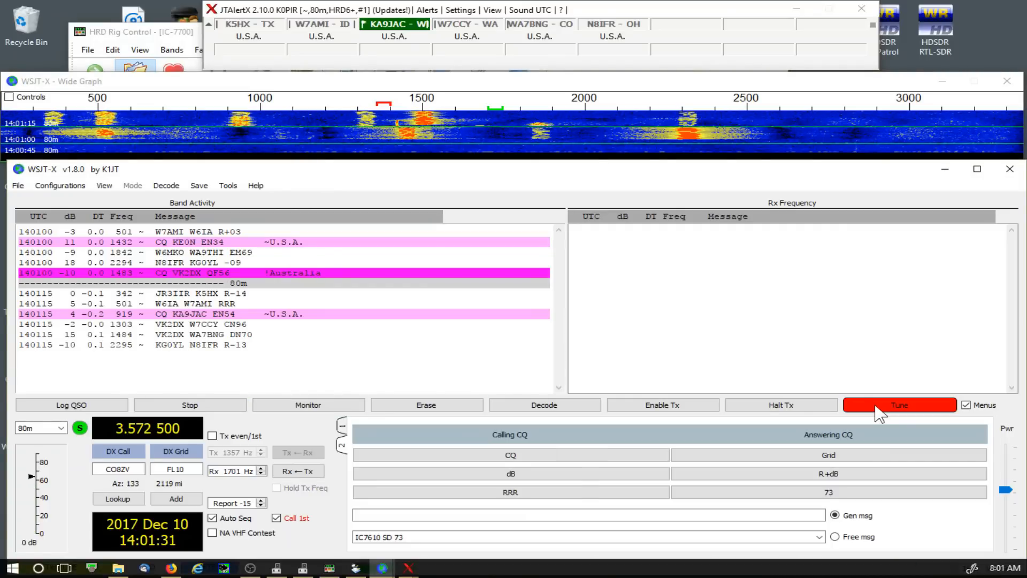
click(898, 404)
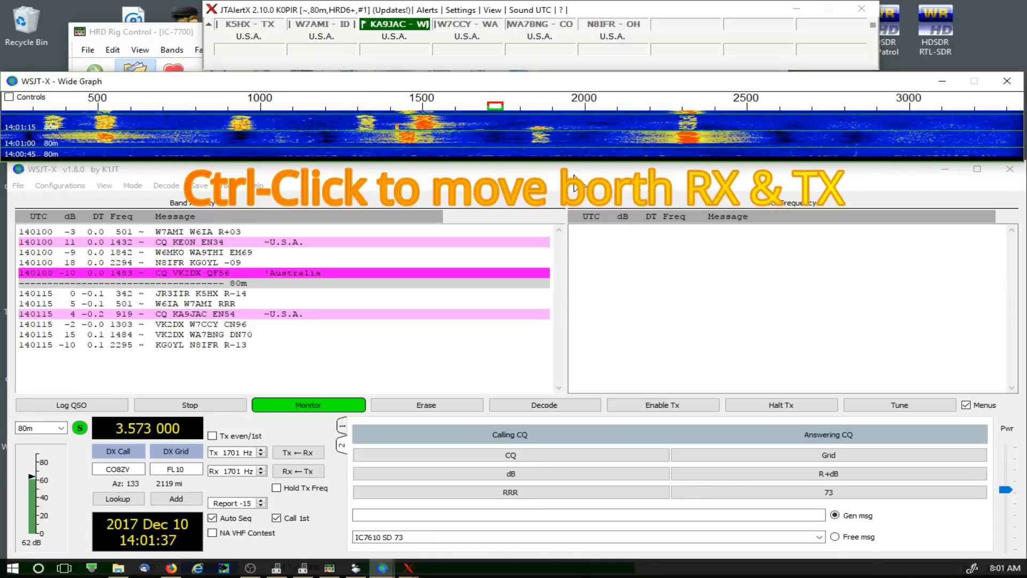
click(899, 404)
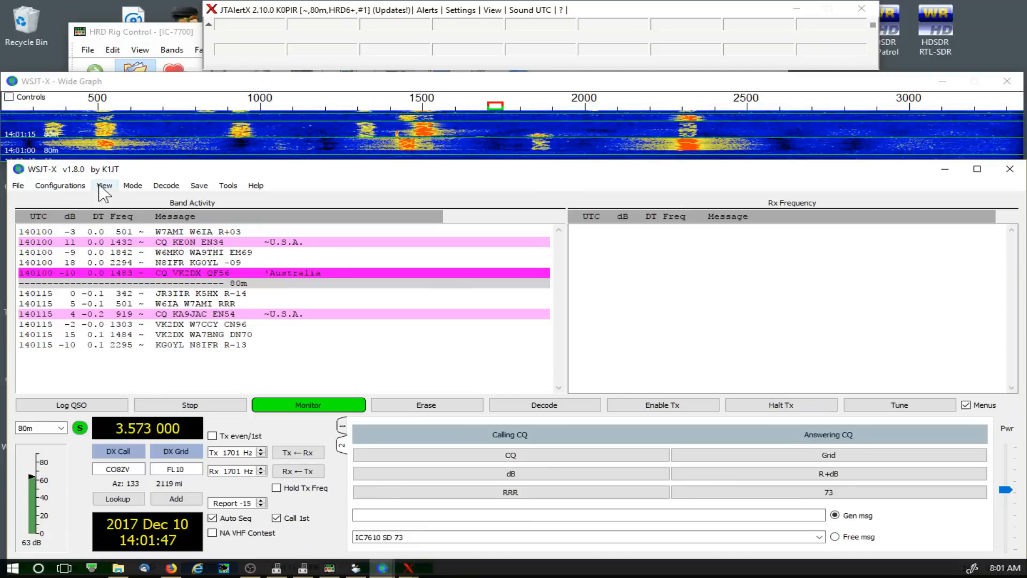
click(17, 186)
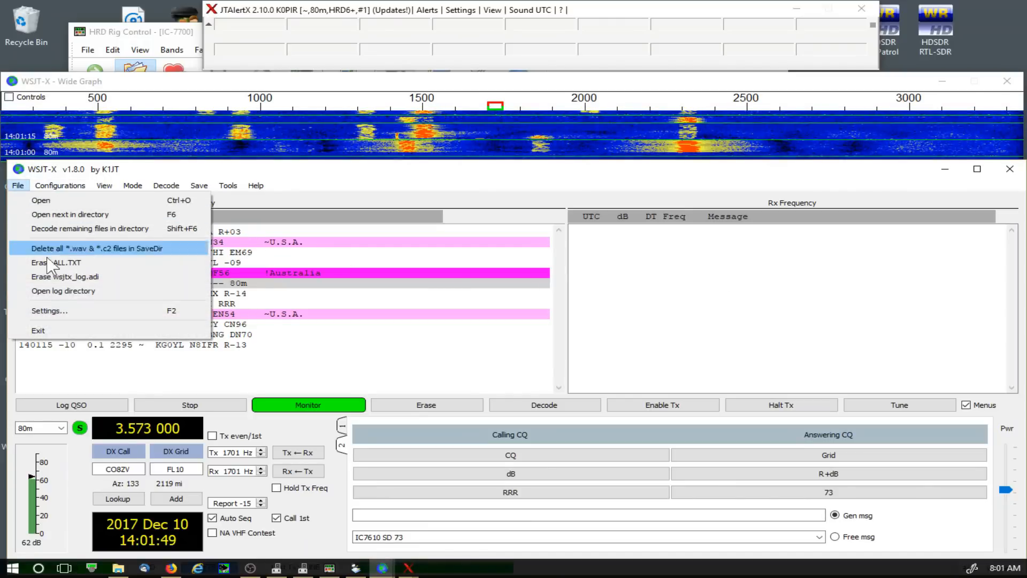
click(49, 309)
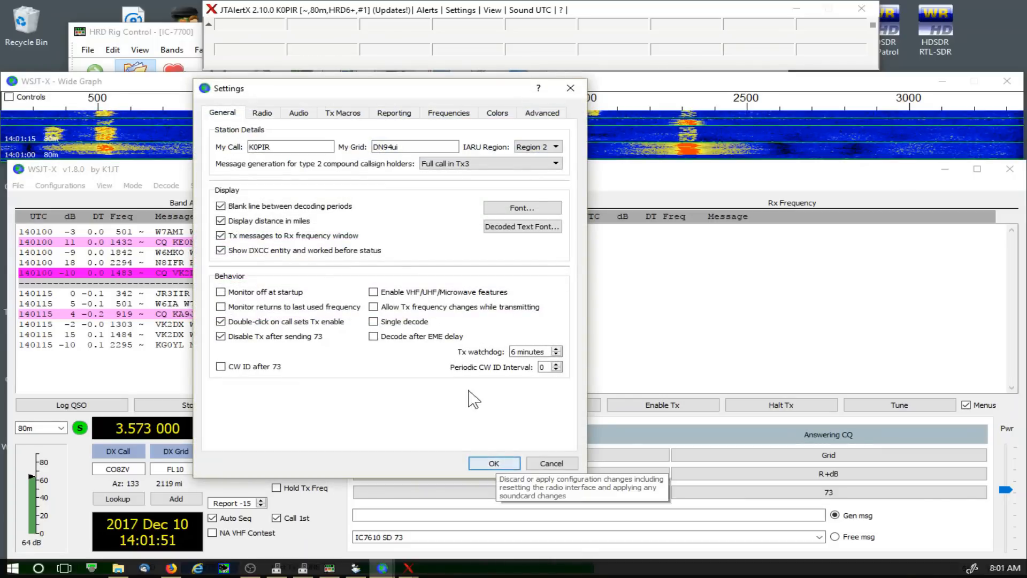
mouse_move(317, 190)
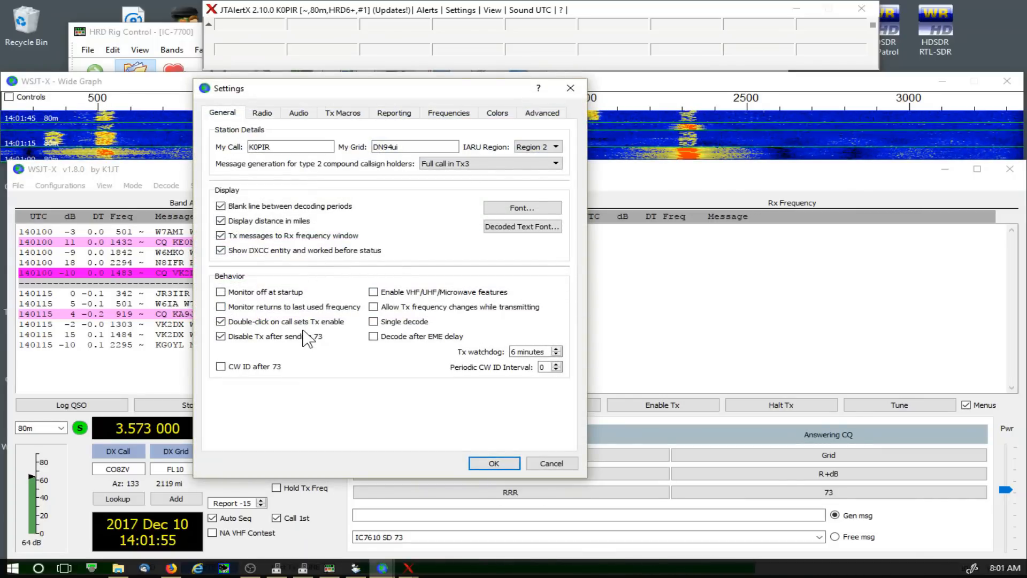
mouse_move(308, 308)
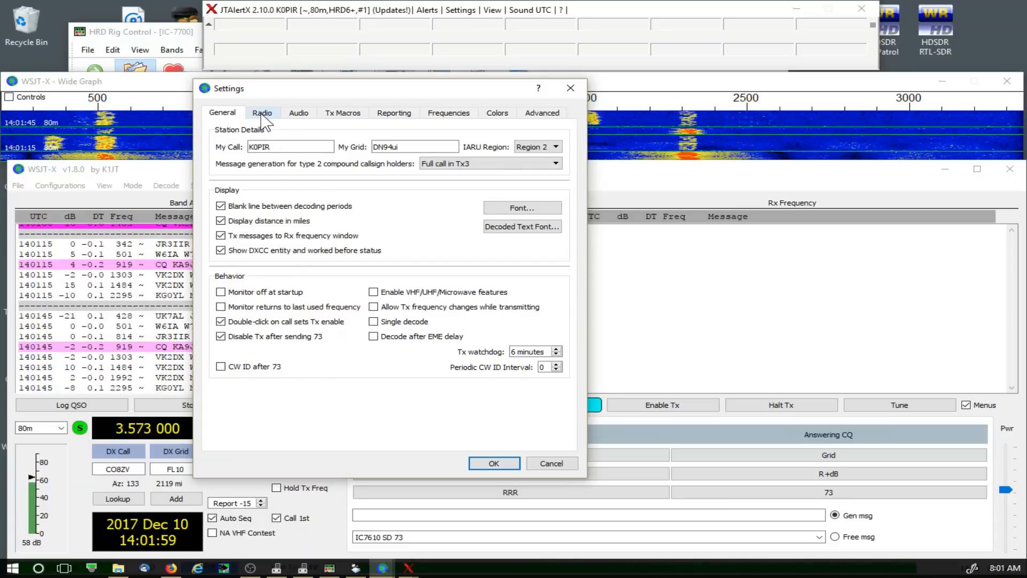
click(262, 112)
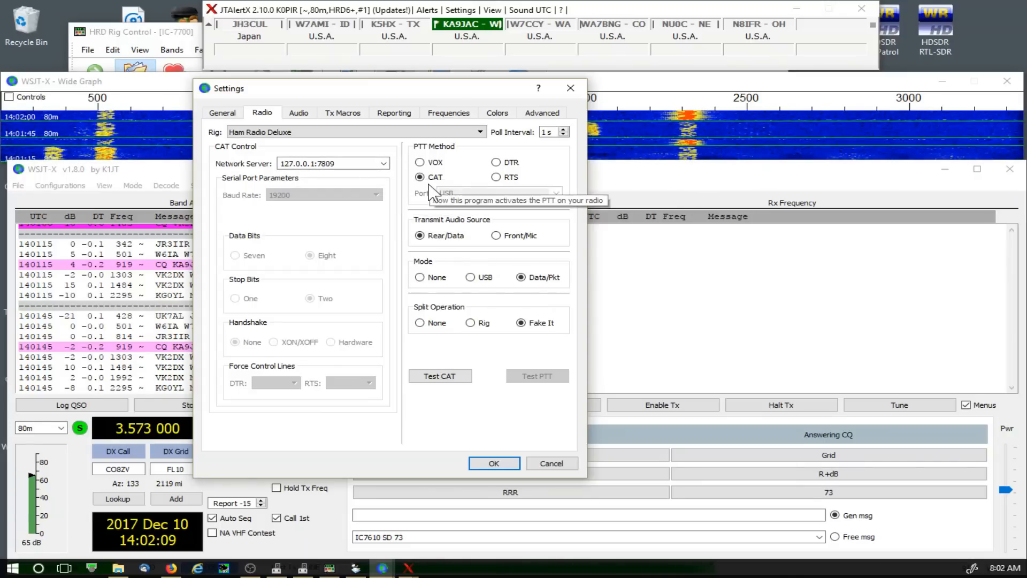
mouse_move(432, 244)
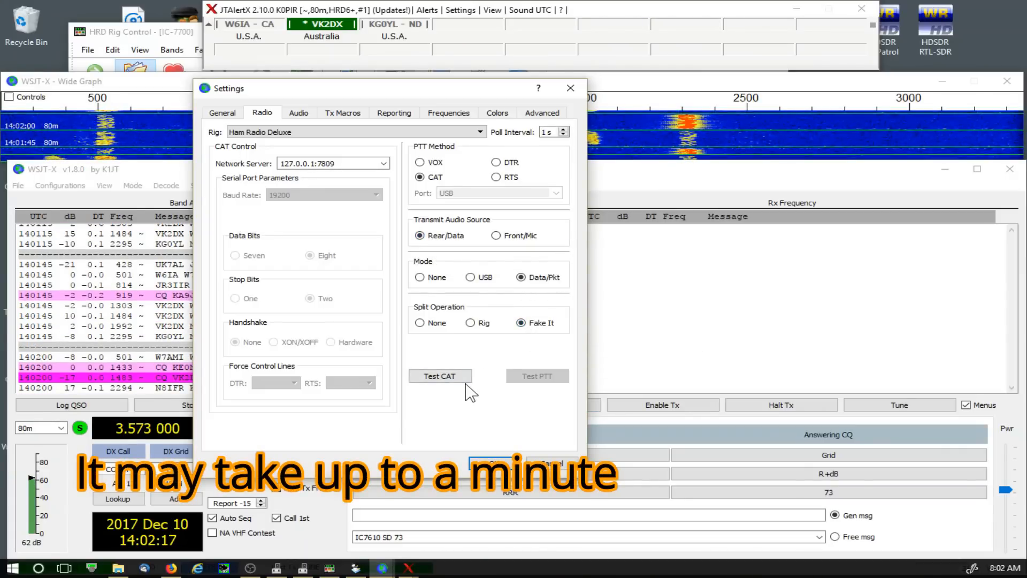
mouse_move(492, 385)
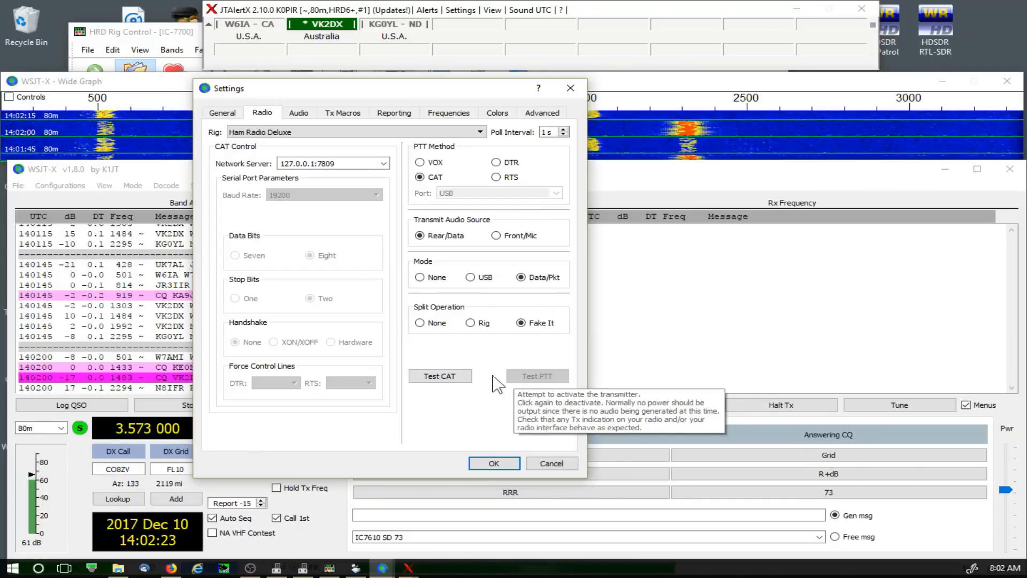
click(440, 375)
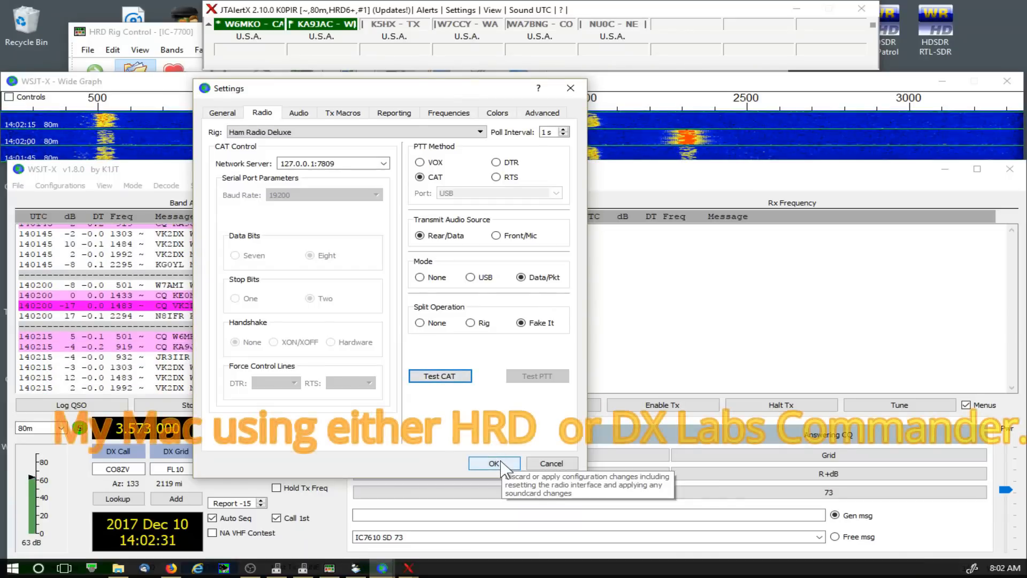
click(492, 463)
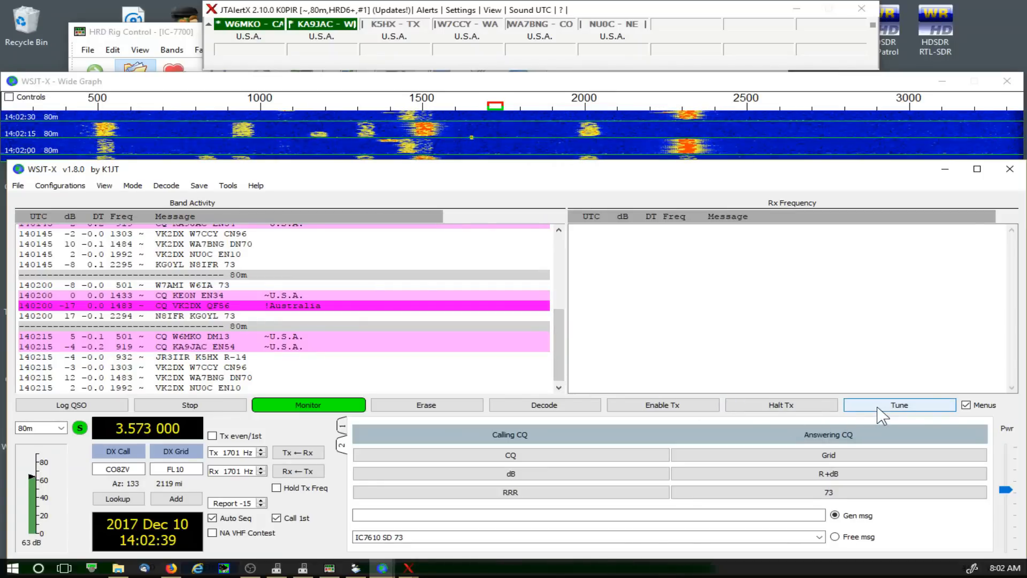
Send a tuning tone, then exchange R+02 with K0DEQ until their RRR arrives.
click(898, 404)
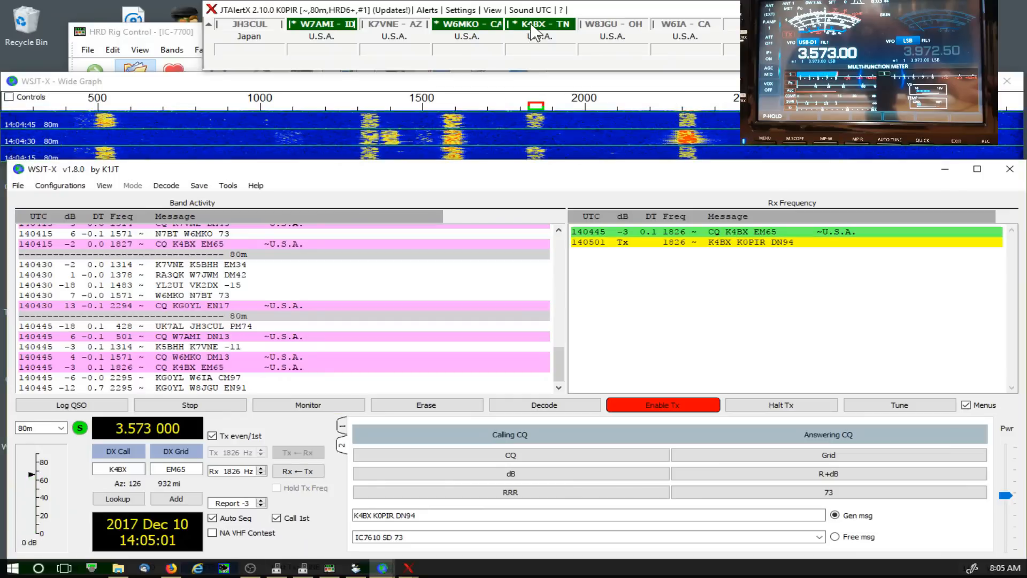
mouse_move(644, 289)
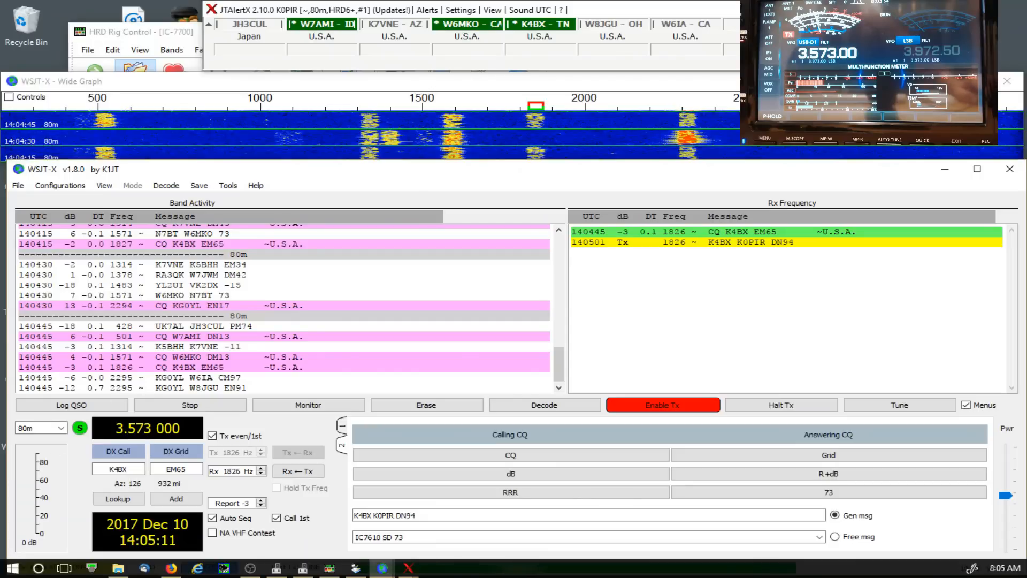
click(308, 404)
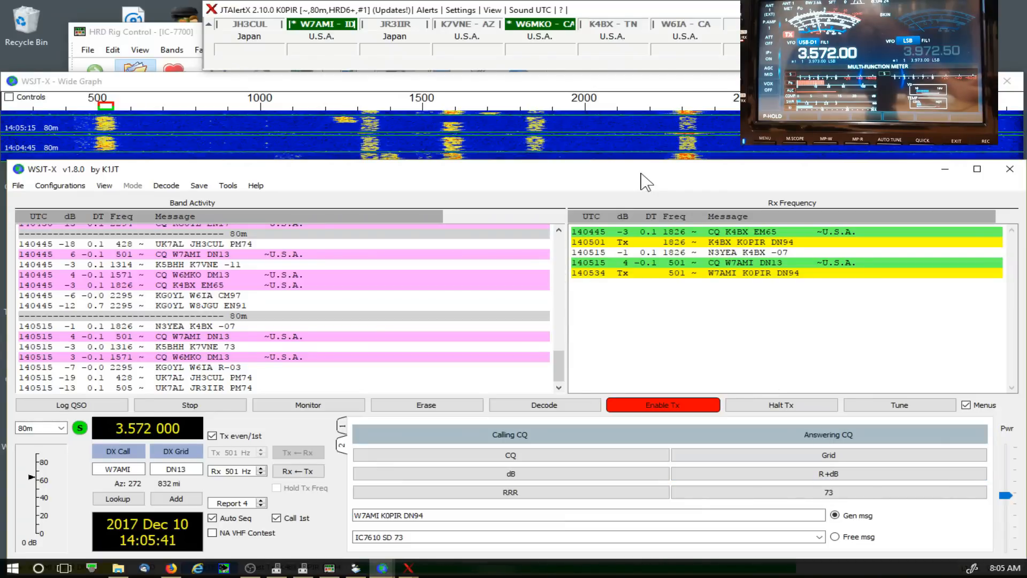
click(307, 405)
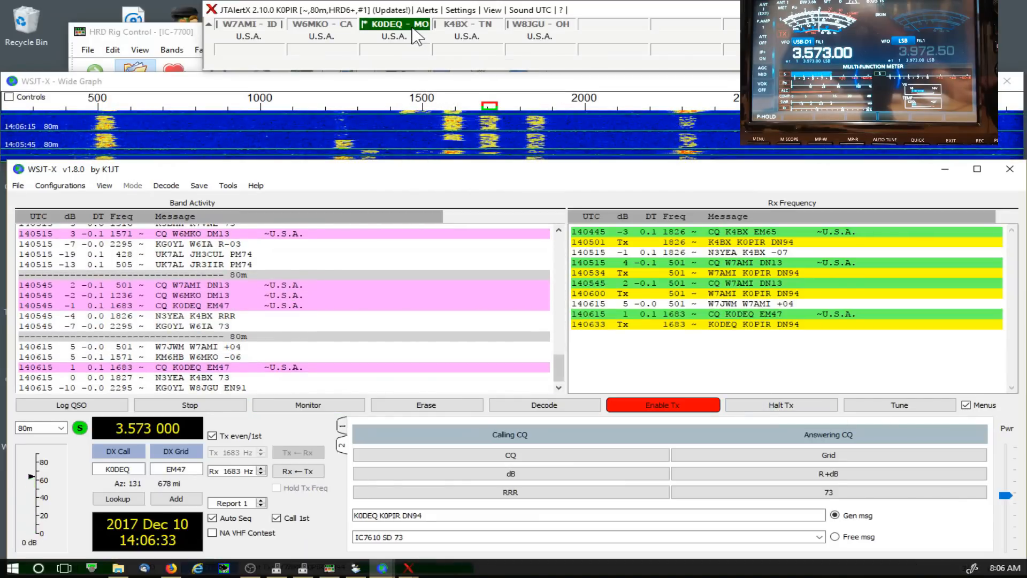
mouse_move(548, 198)
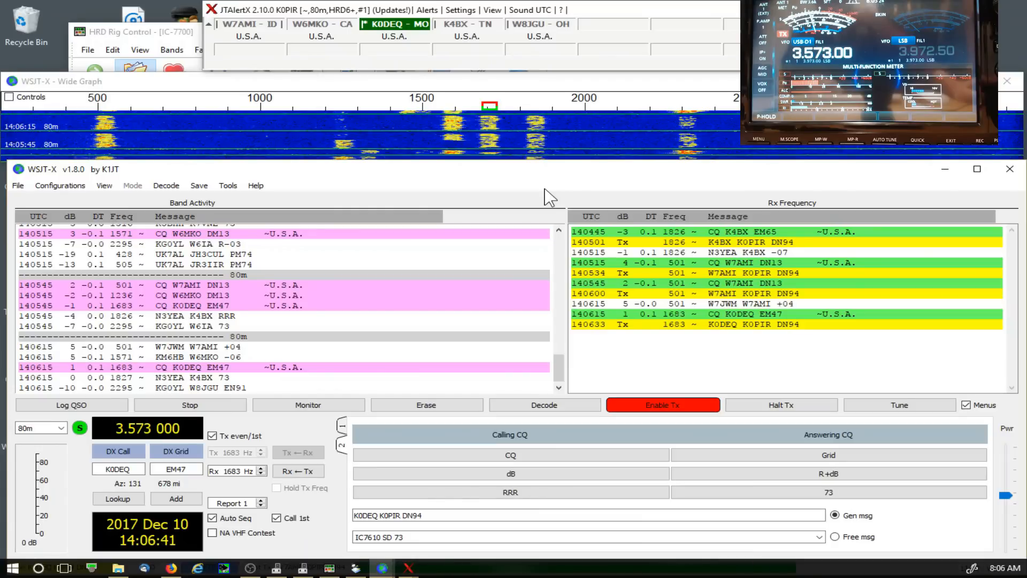
click(307, 404)
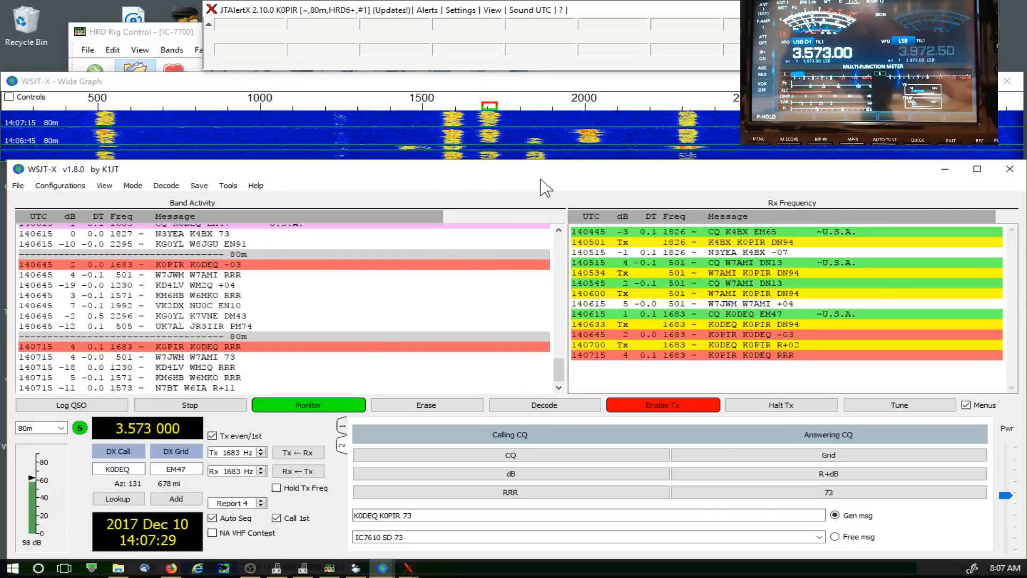
Send 73 to K0DEQ and log the 80m FT8 QSO with +02 sent, -03 received.
click(71, 404)
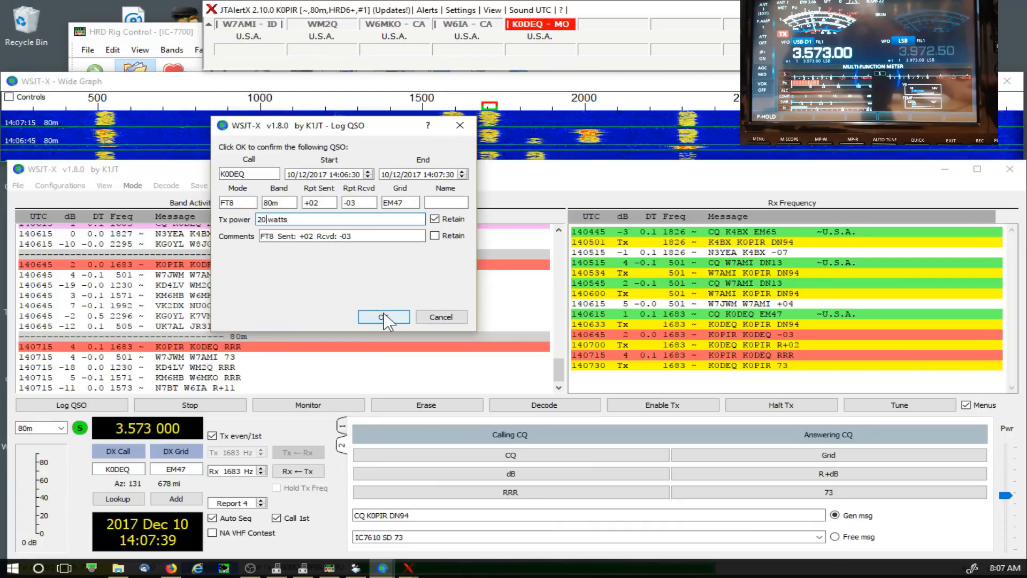
click(383, 316)
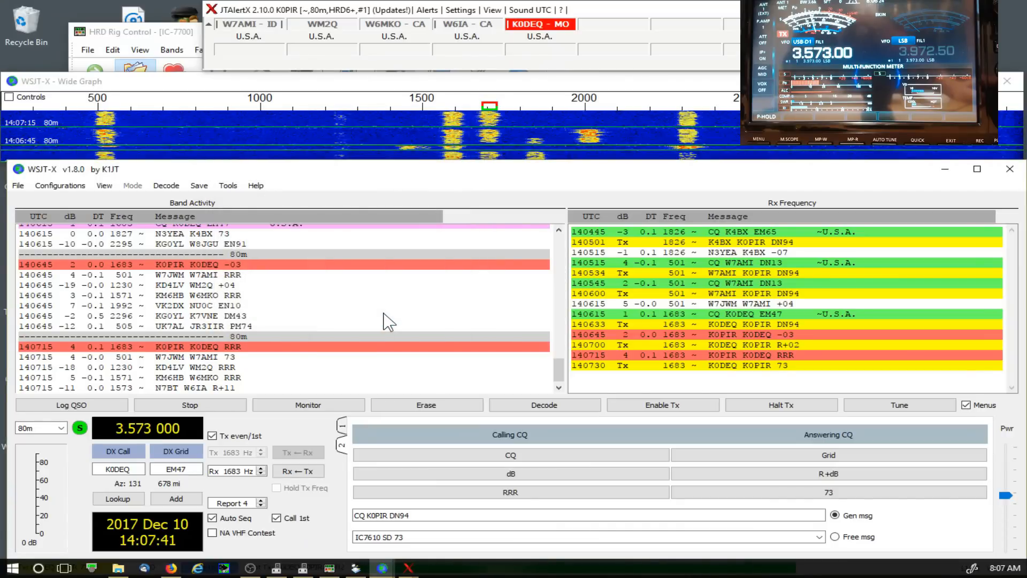
click(70, 404)
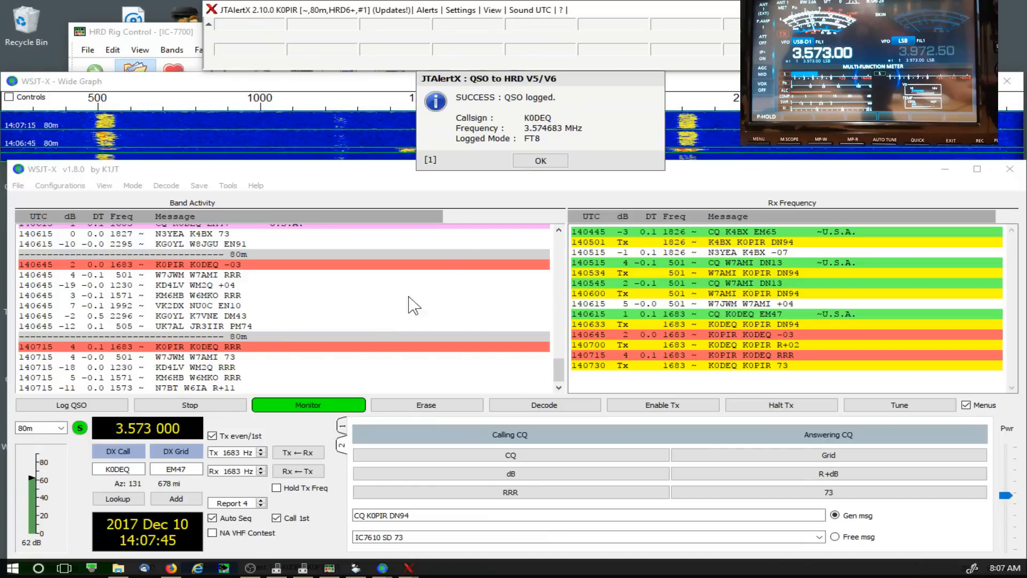
click(539, 160)
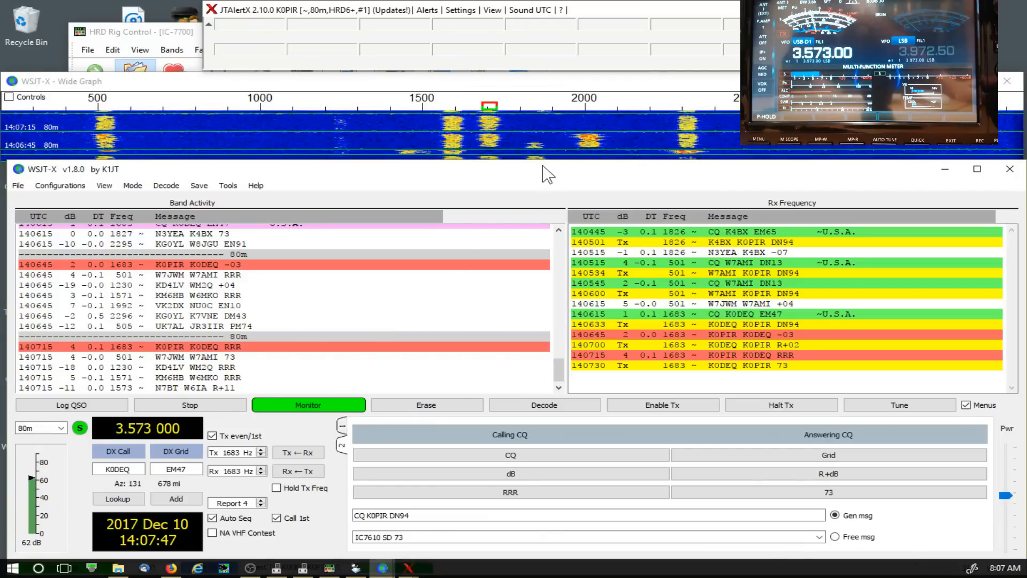